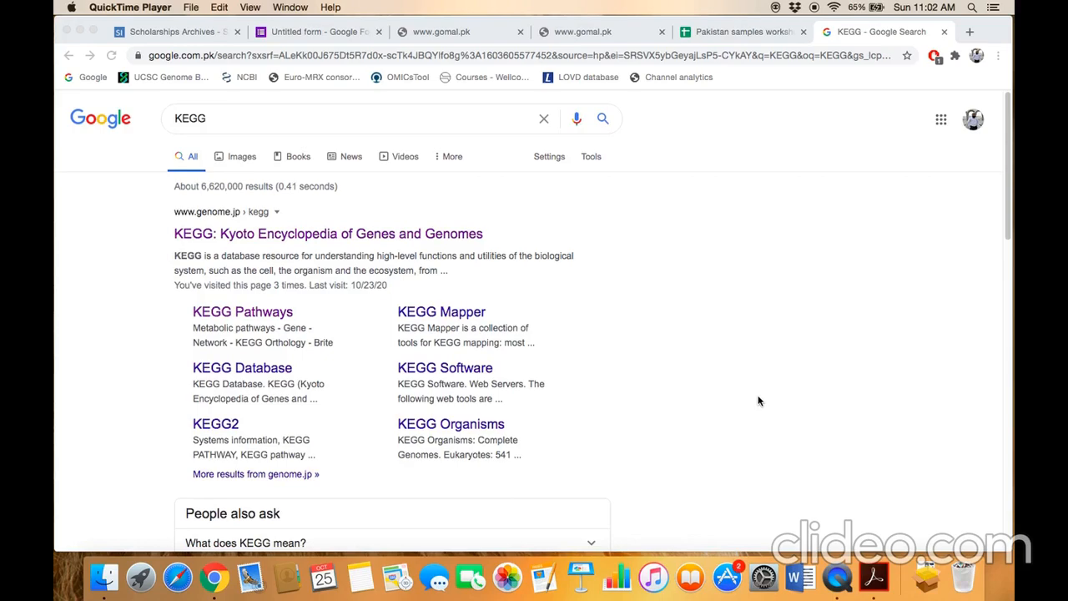
pyautogui.moveTo(607, 367)
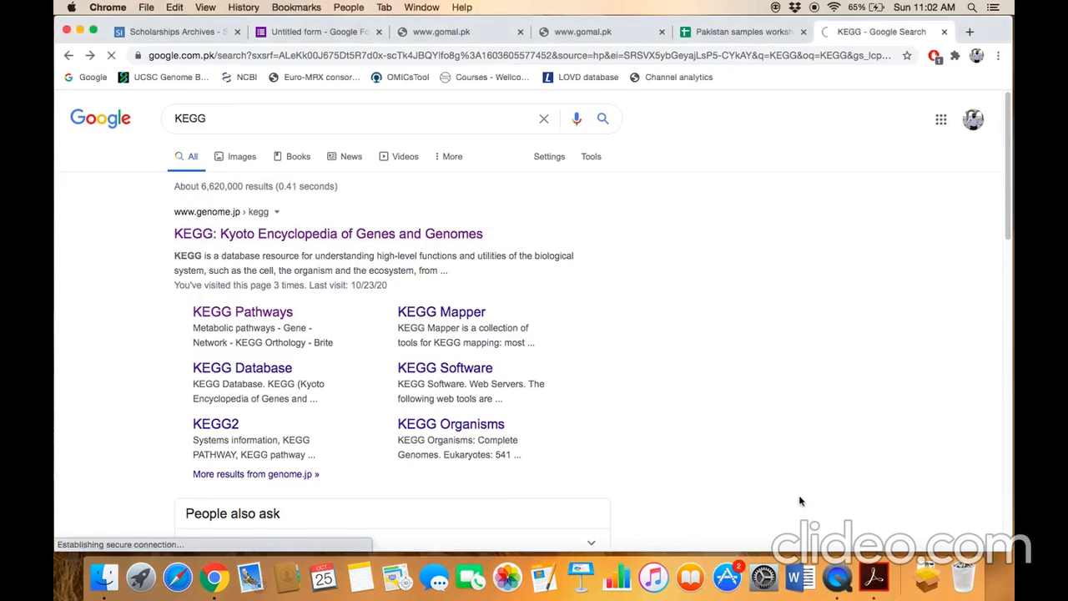
# Step: Load the KEGG home page and scroll to the data-oriented entry points
pyautogui.click(328, 233)
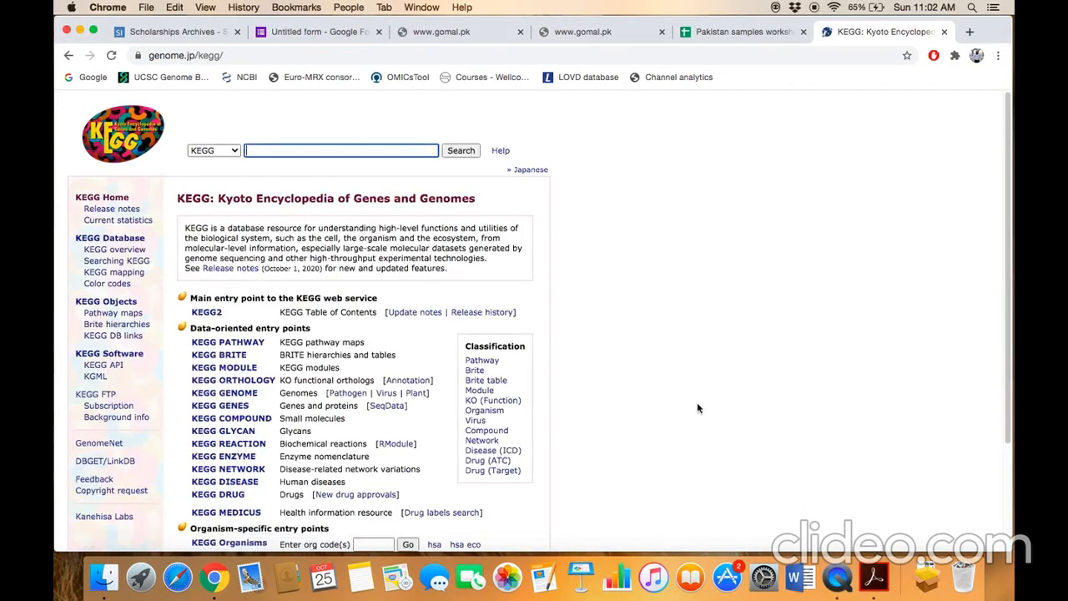
pyautogui.moveTo(714, 378)
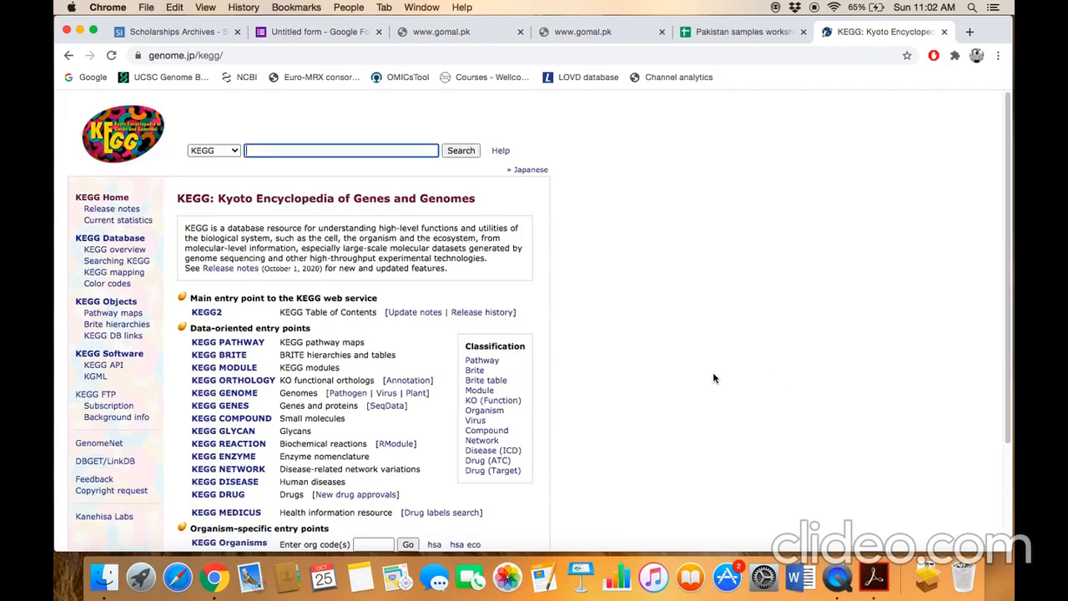
pyautogui.moveTo(770, 452)
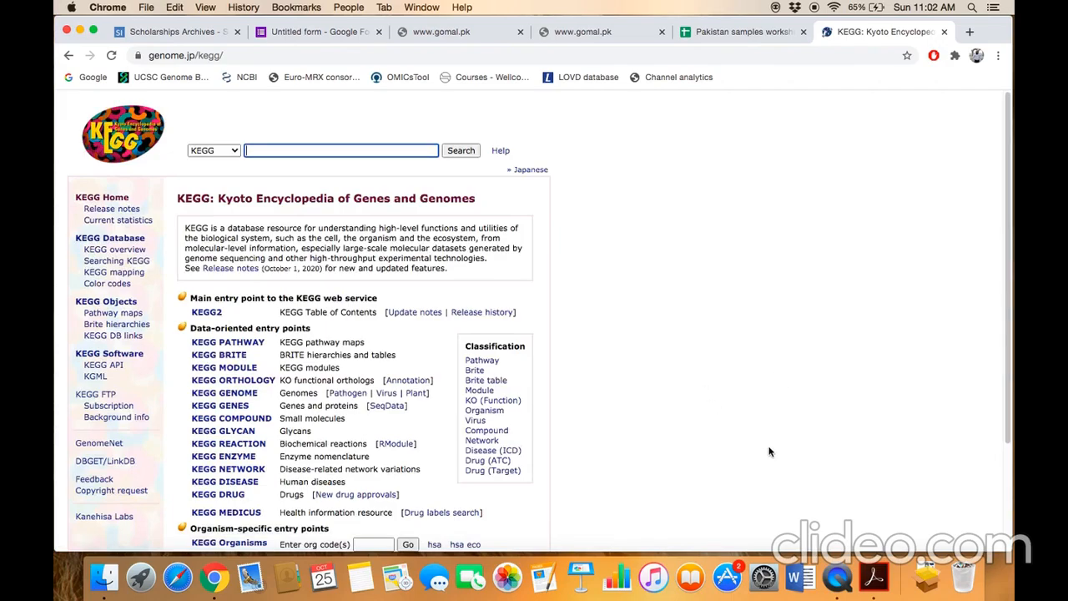
pyautogui.scroll(-3)
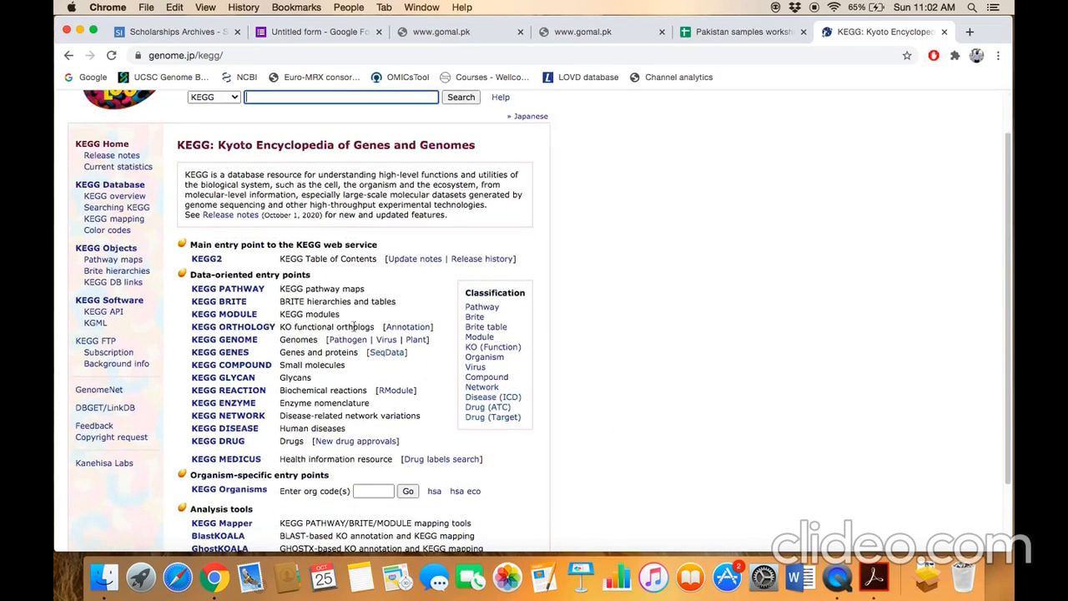
# Step: Open KEGG PATHWAY and scroll down to the 1. Metabolism map listings
pyautogui.click(227, 288)
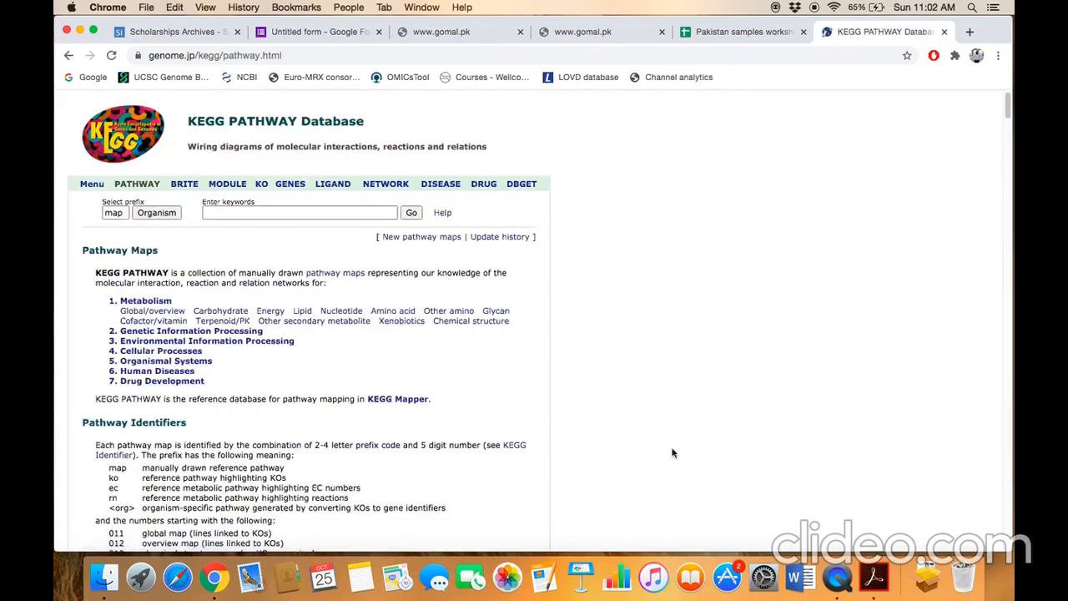
pyautogui.moveTo(502, 434)
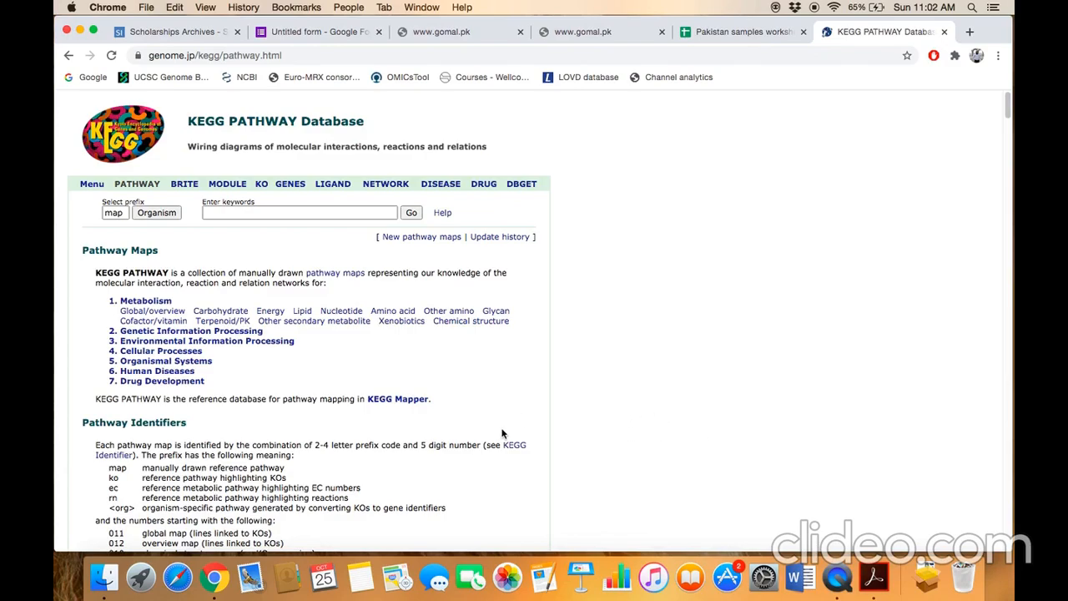
pyautogui.moveTo(501, 393)
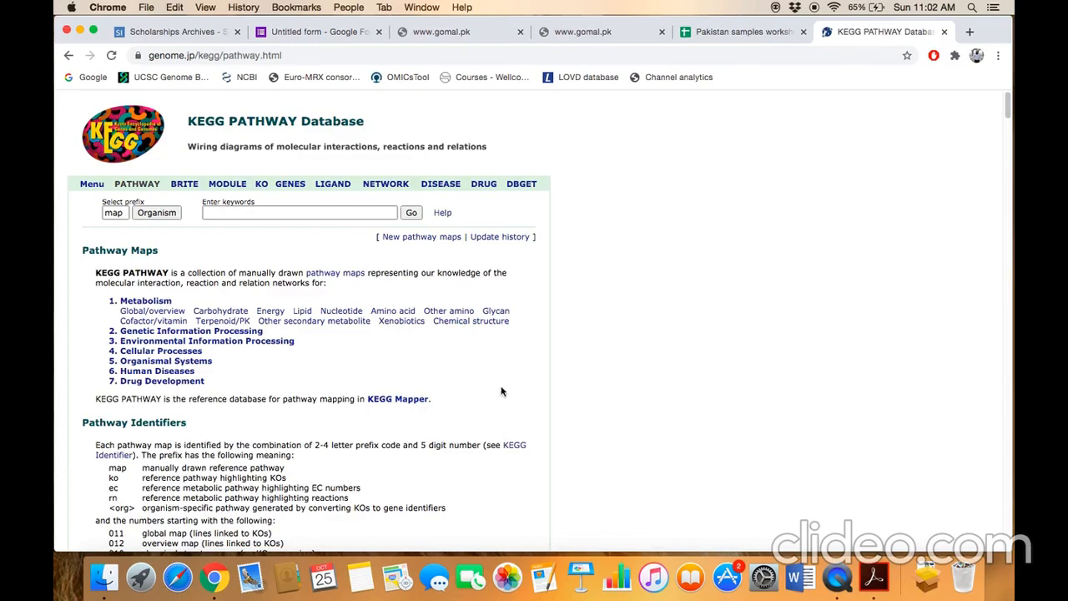
pyautogui.scroll(-3)
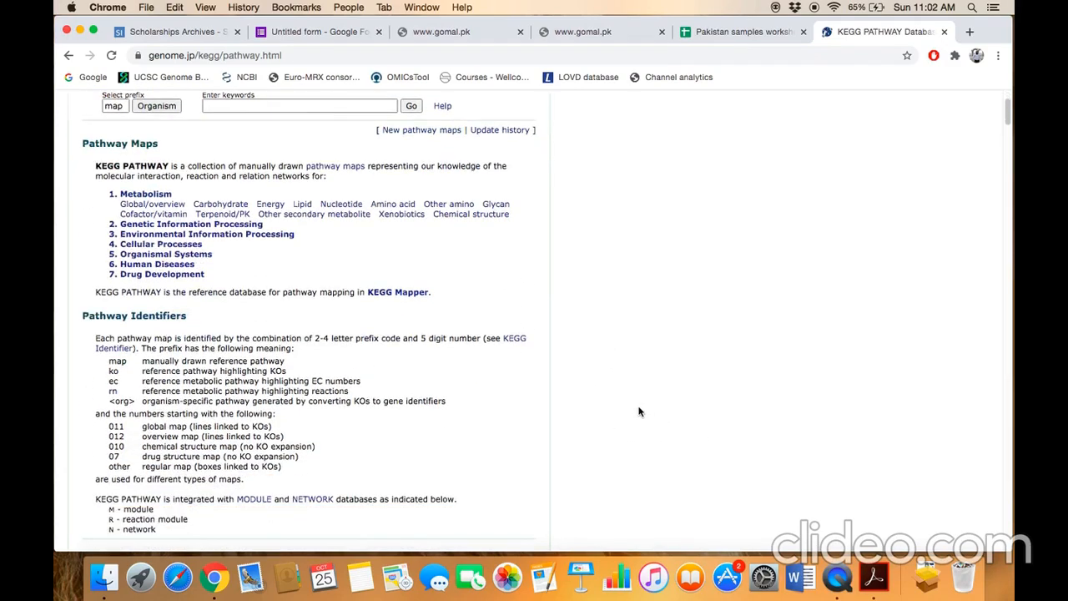
pyautogui.scroll(-3)
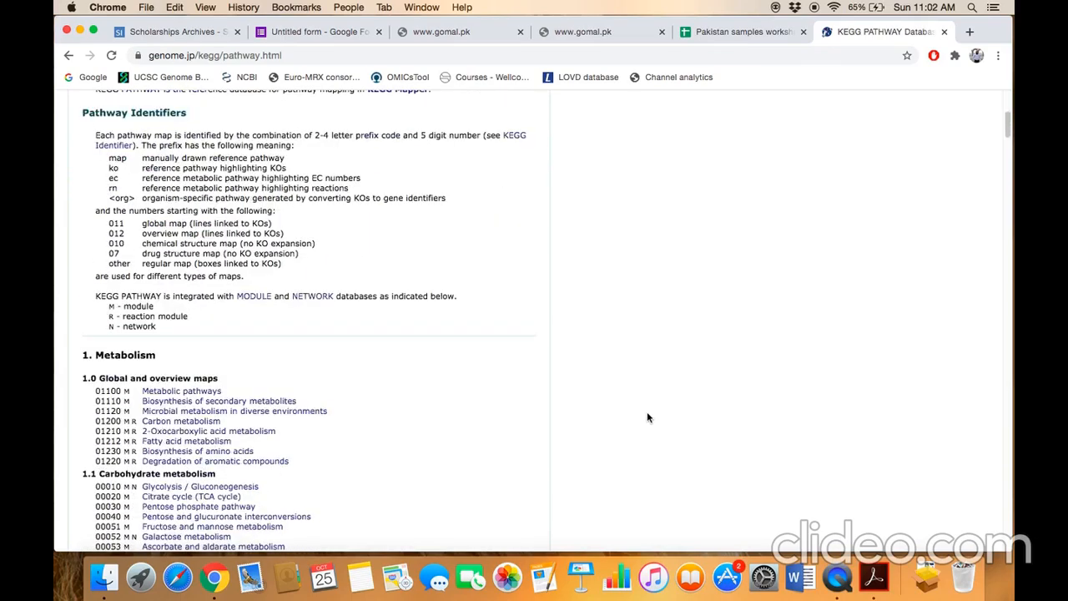
pyautogui.scroll(-3)
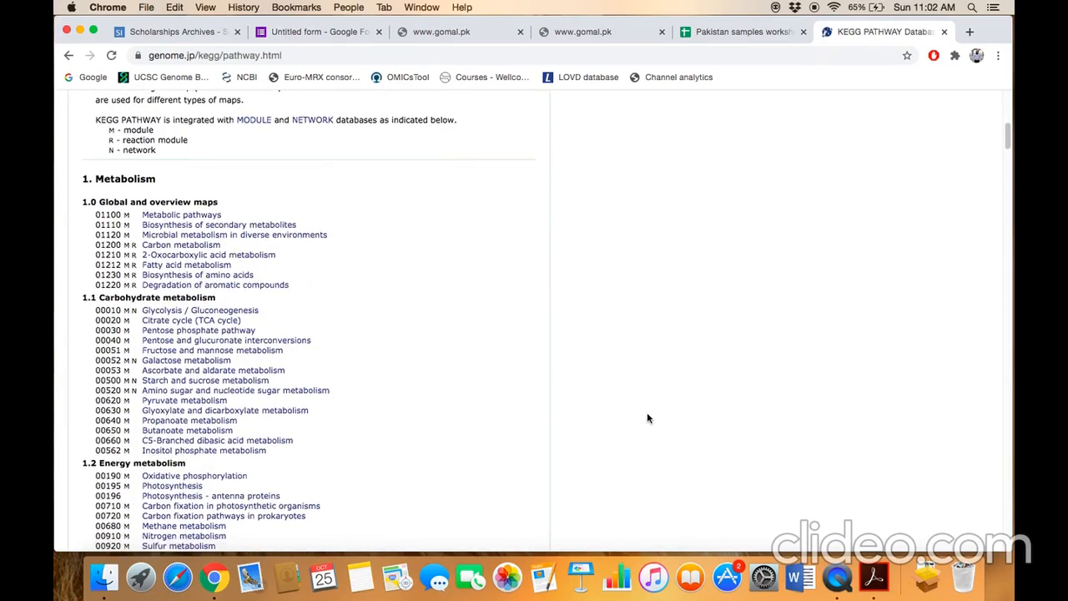
pyautogui.scroll(-3)
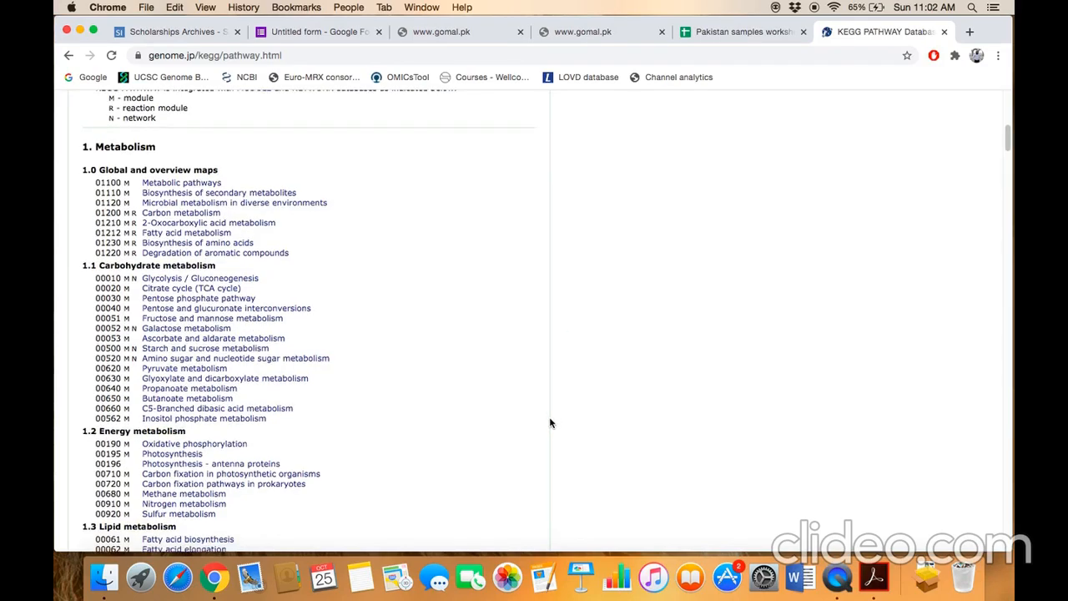
pyautogui.scroll(-3)
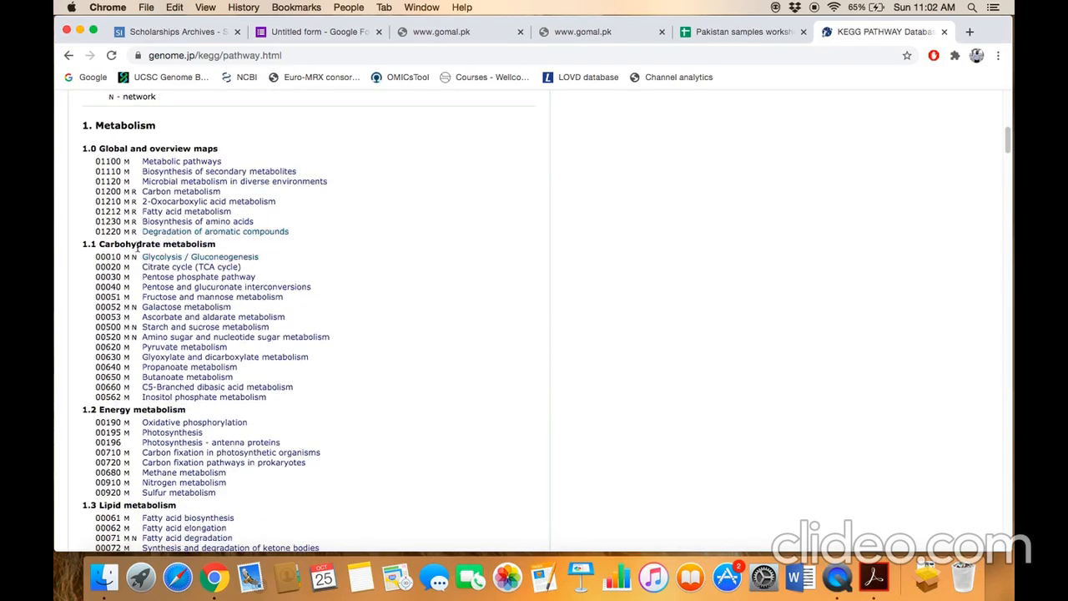
pyautogui.moveTo(200, 256)
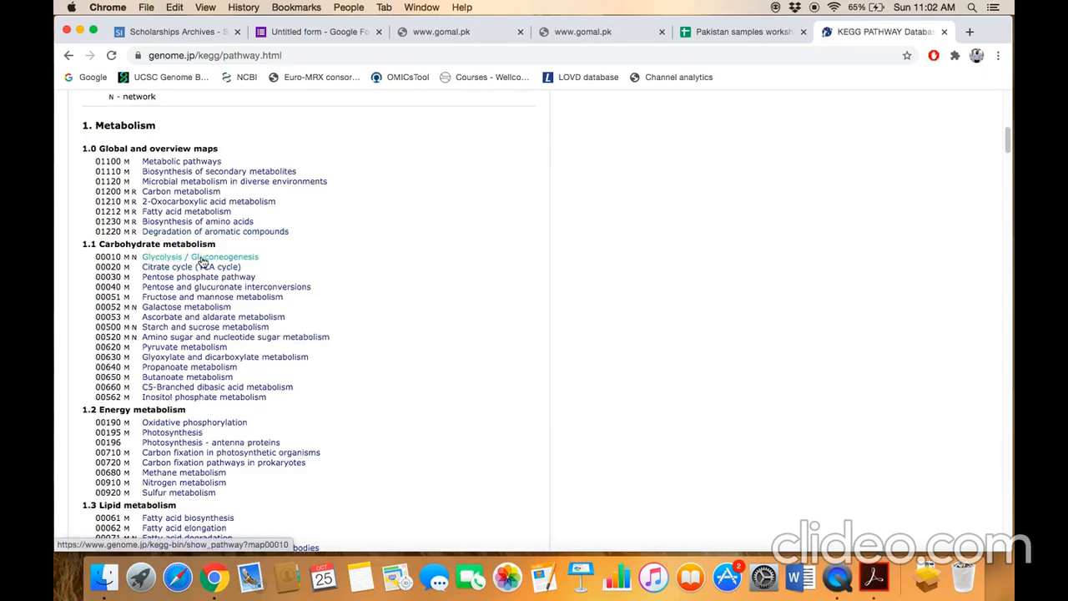
pyautogui.moveTo(201, 267)
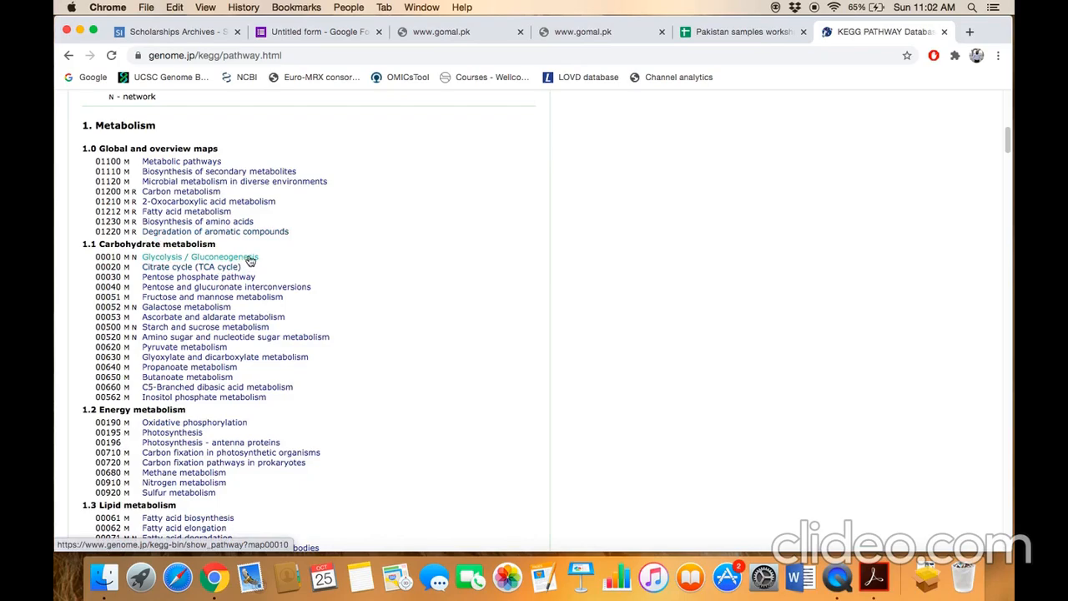
# Step: Open the Glycolysis / Gluconeogenesis map under 1.1 Carbohydrate metabolism
pyautogui.click(200, 256)
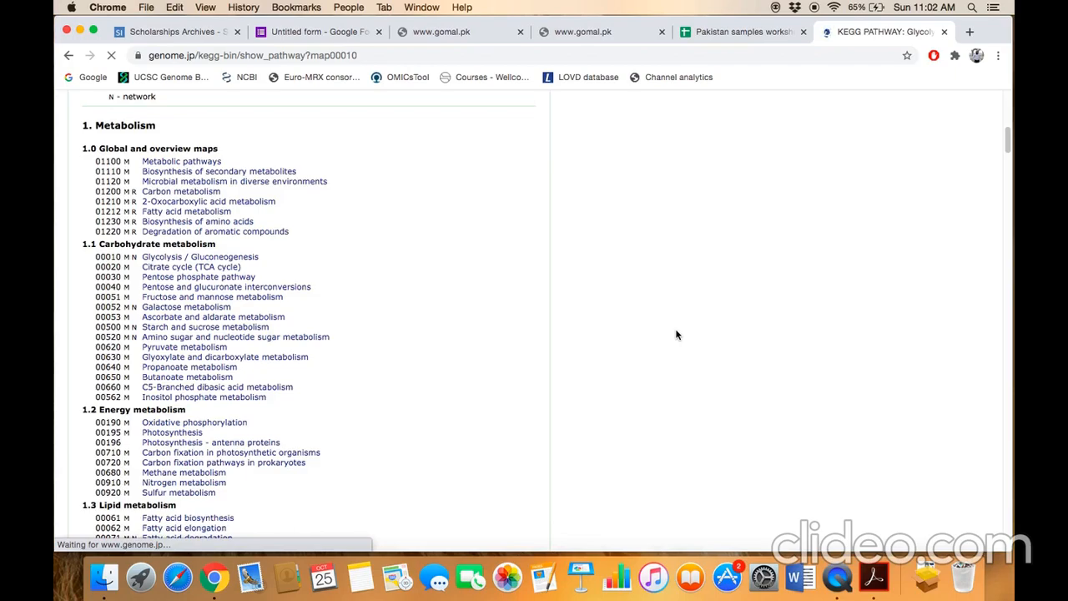
pyautogui.click(199, 256)
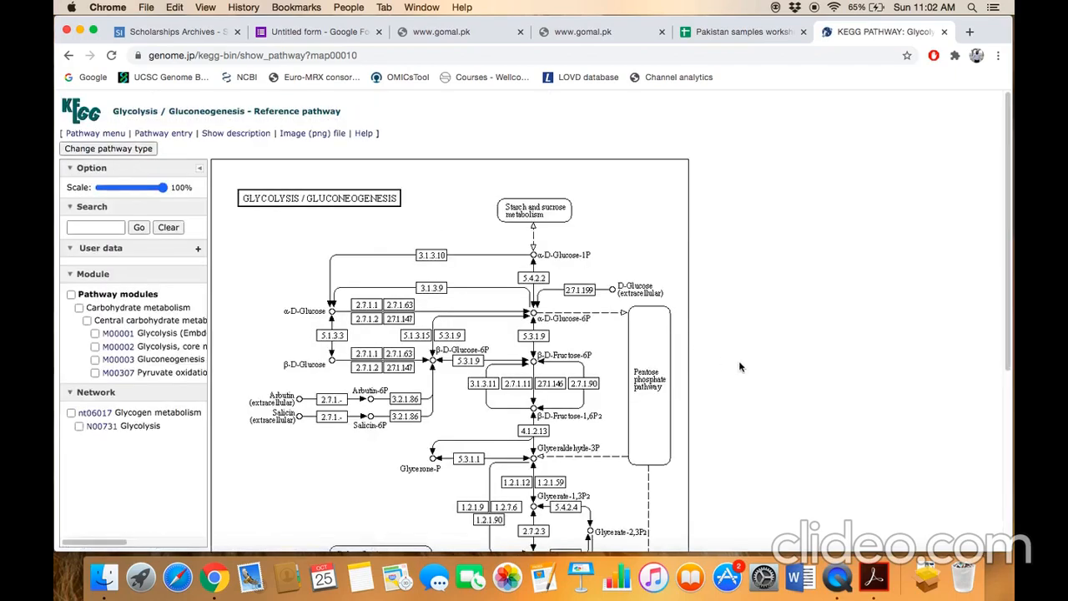
pyautogui.moveTo(803, 380)
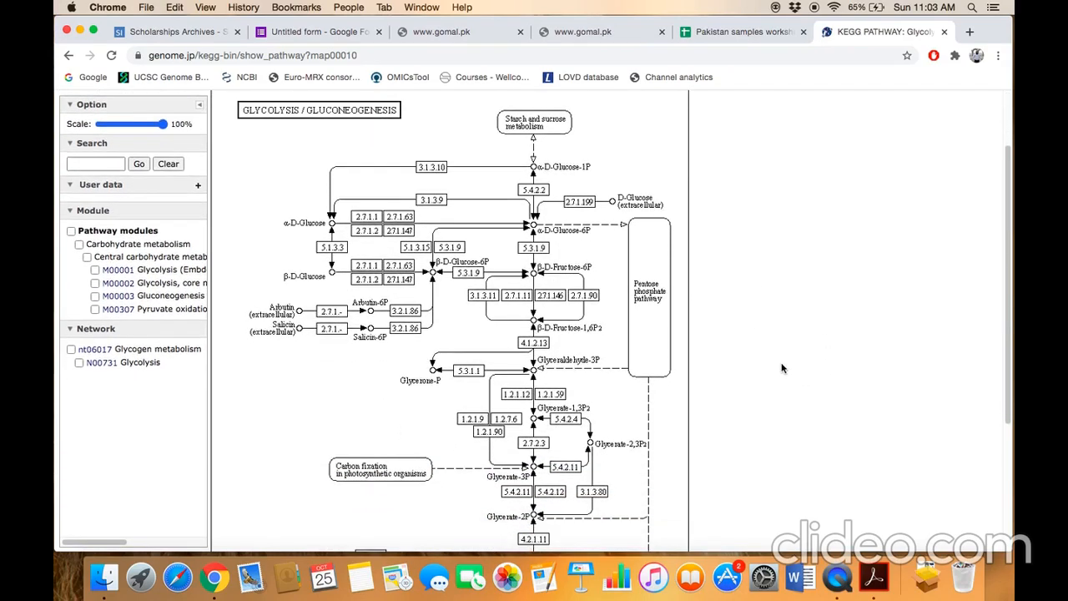
pyautogui.moveTo(660, 226)
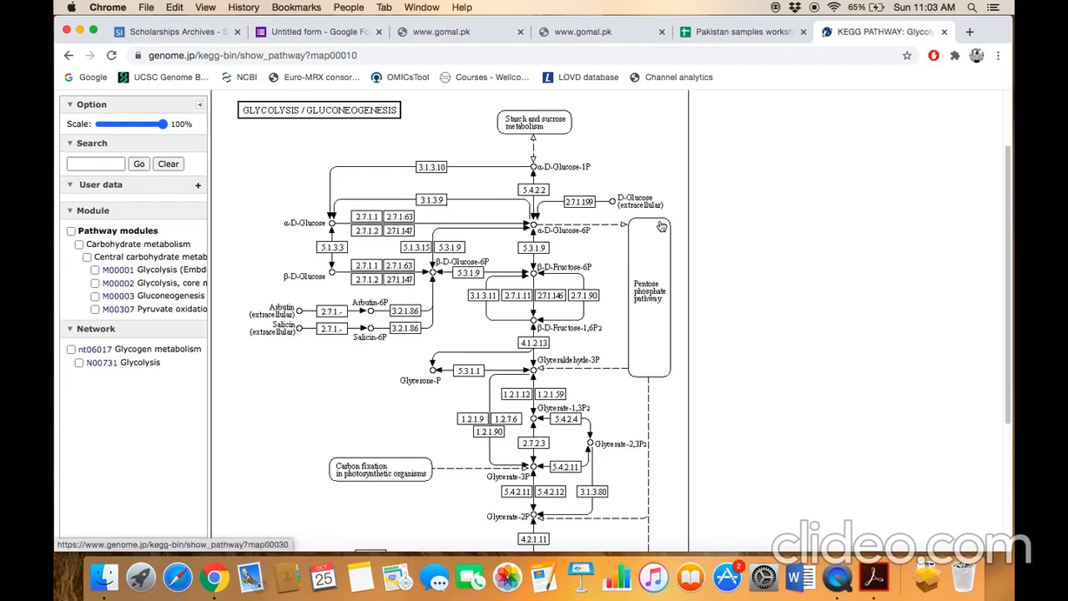
pyautogui.moveTo(660, 226)
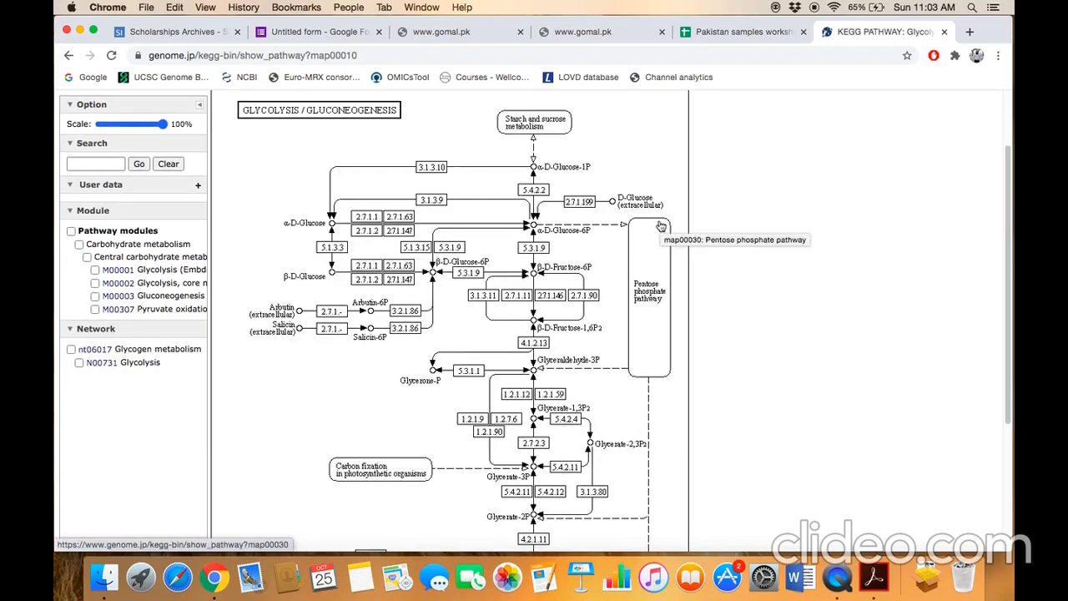
pyautogui.moveTo(270, 117)
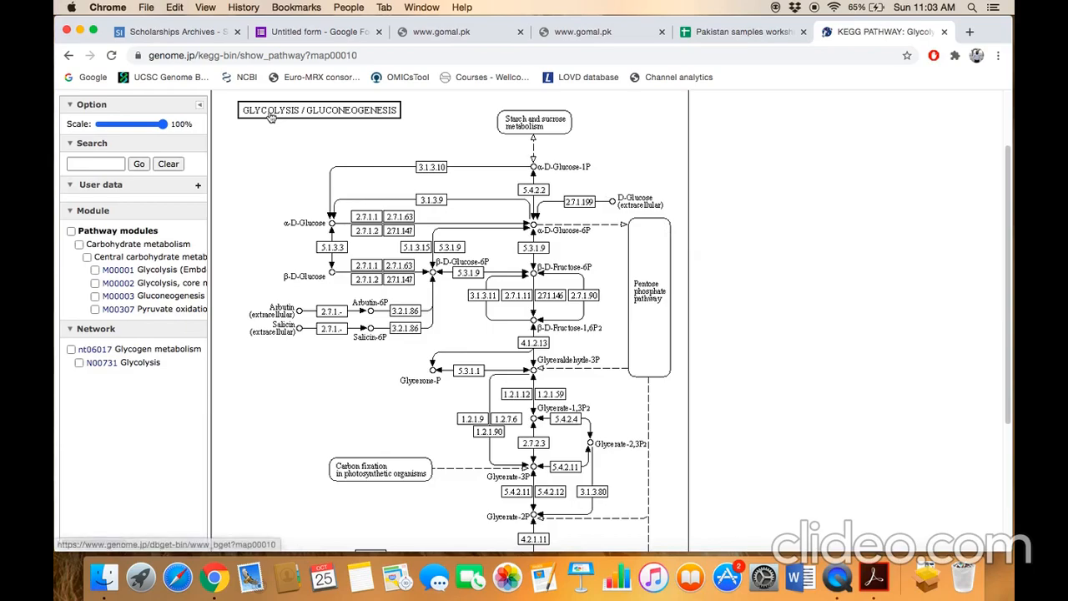
pyautogui.moveTo(557, 161)
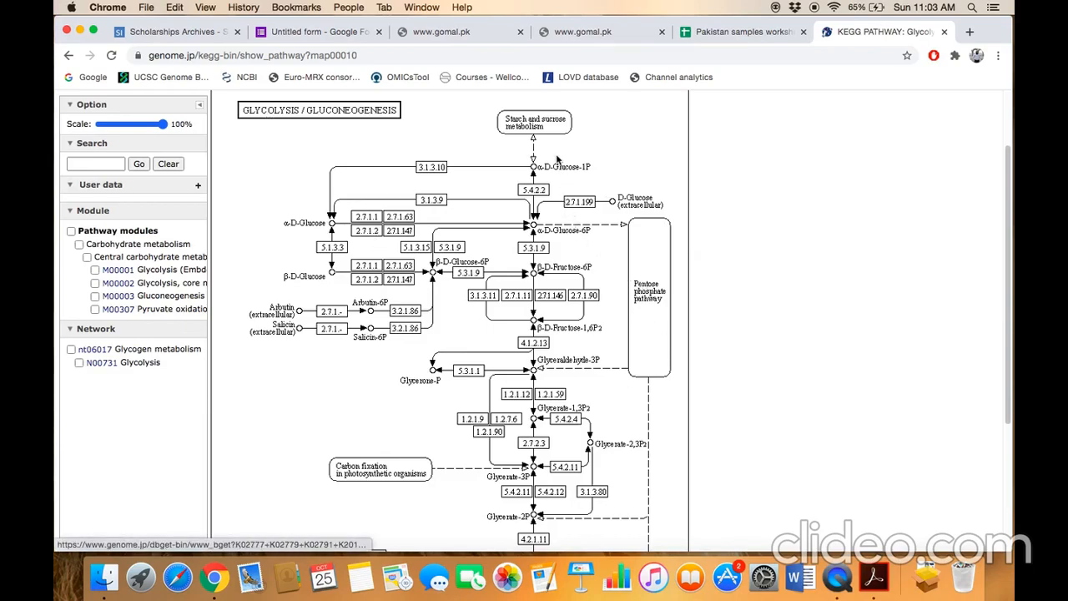
pyautogui.moveTo(539, 173)
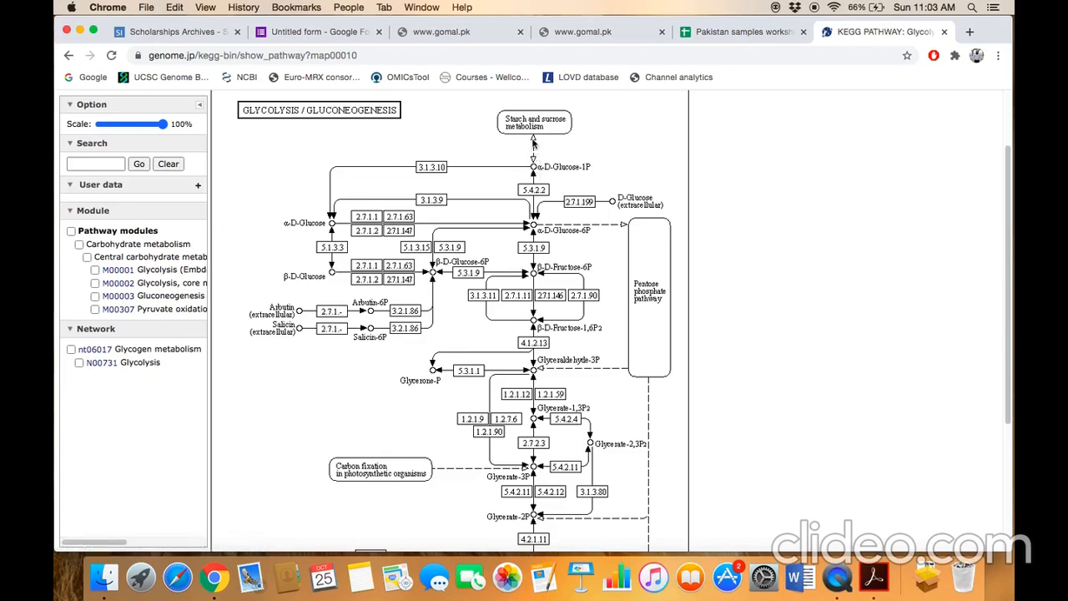
pyautogui.moveTo(549, 177)
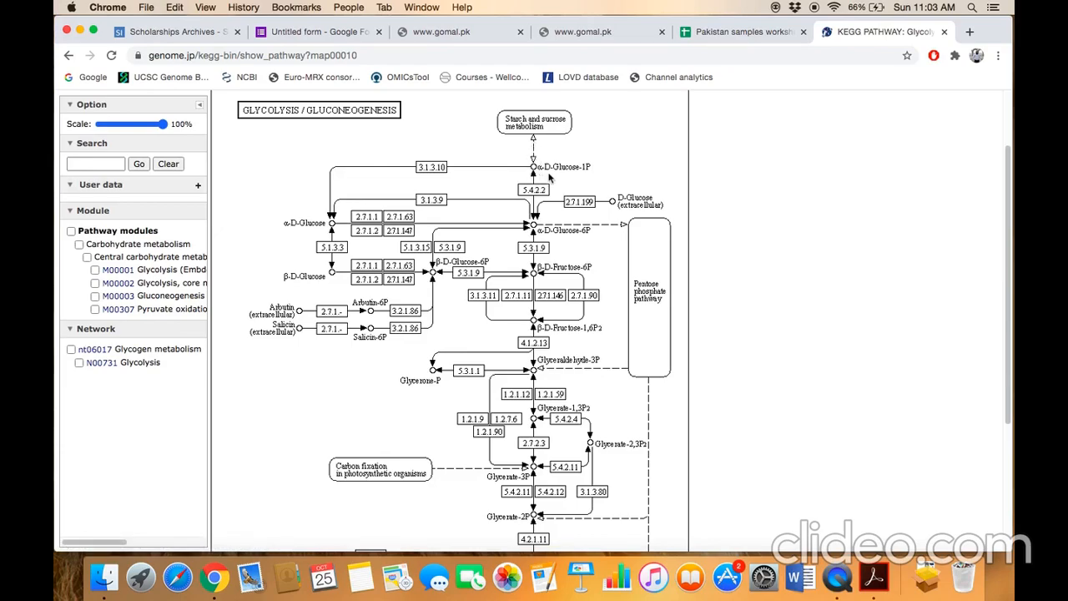
pyautogui.moveTo(585, 180)
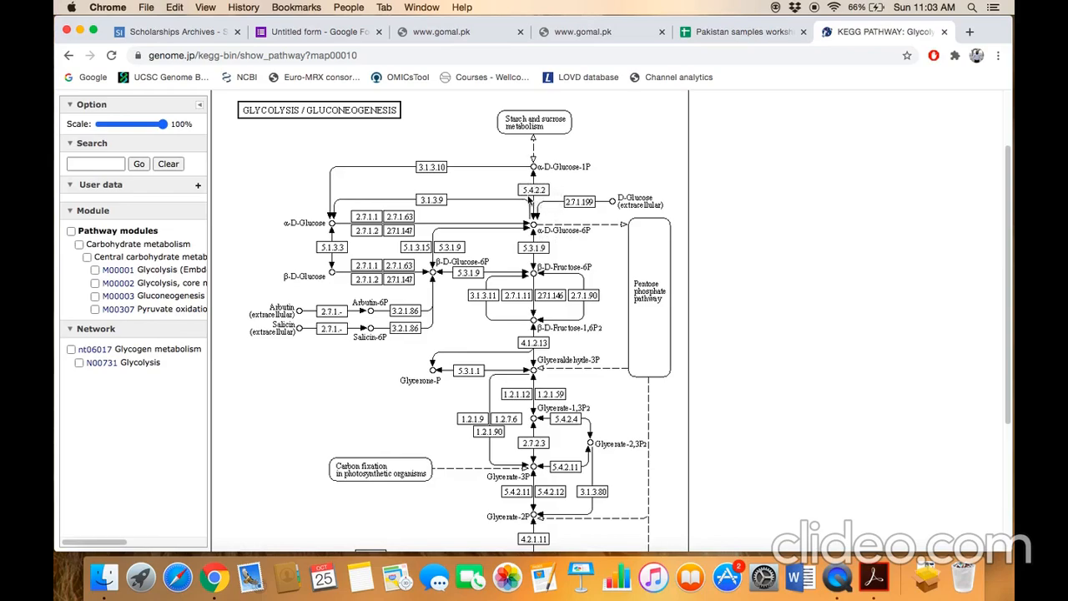
pyautogui.moveTo(534, 199)
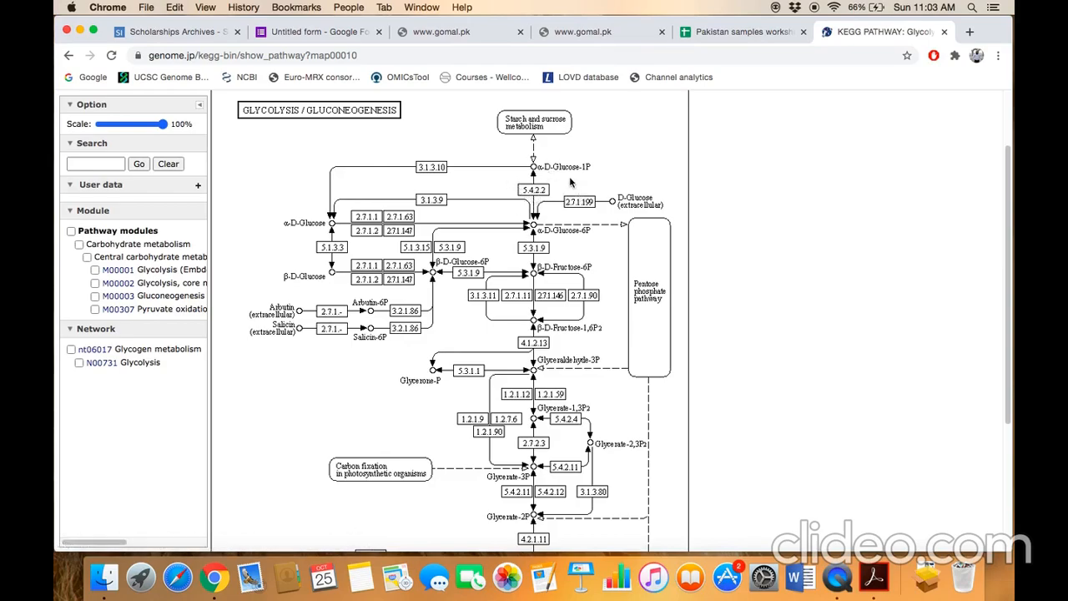
pyautogui.moveTo(570, 182)
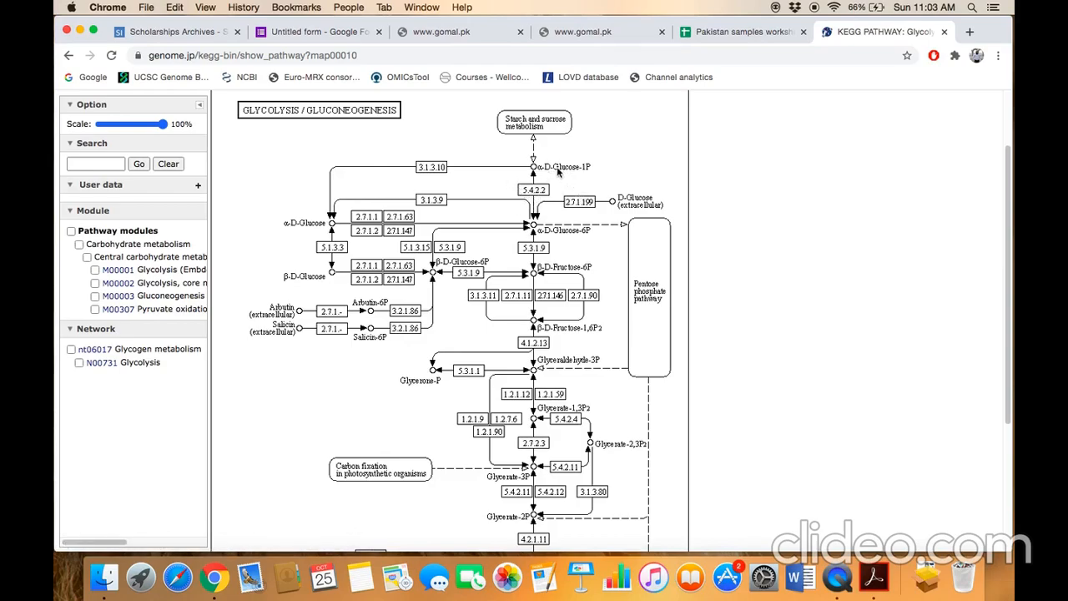
pyautogui.moveTo(533, 190)
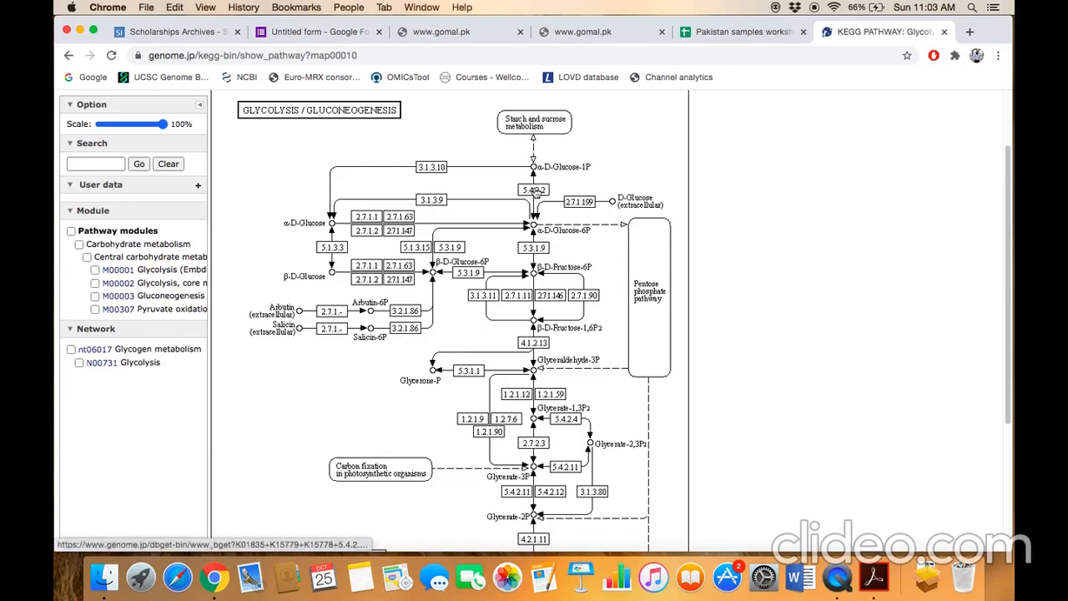
pyautogui.moveTo(534, 190)
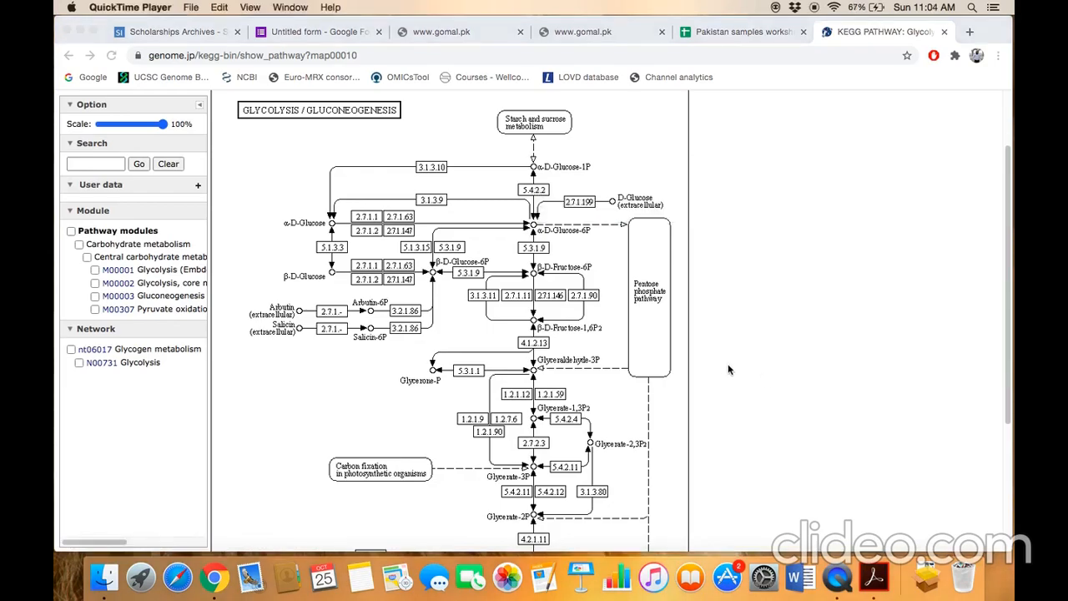
pyautogui.moveTo(587, 278)
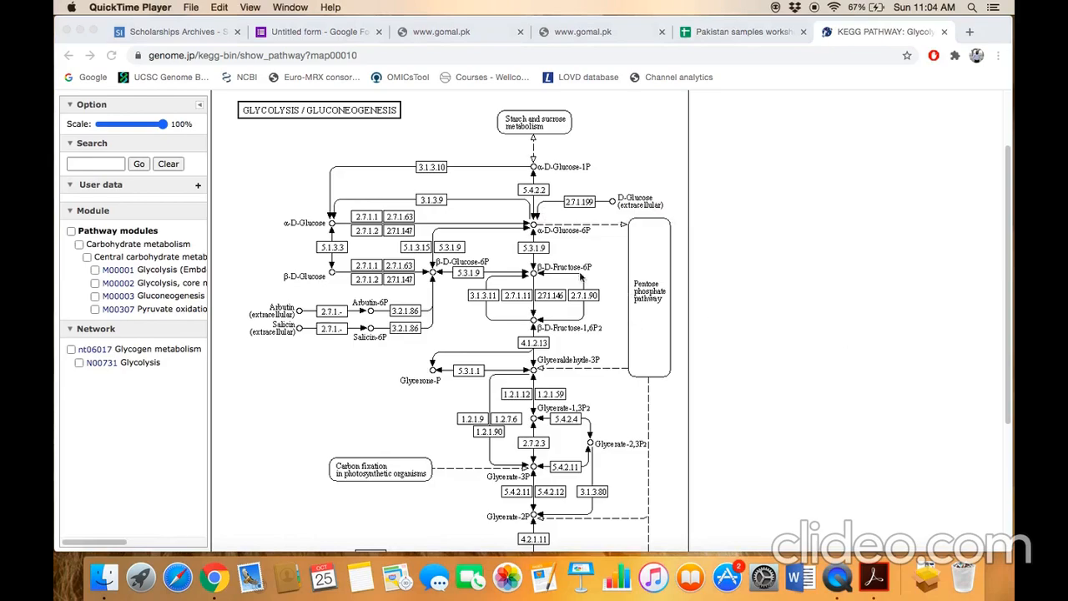
pyautogui.moveTo(578, 246)
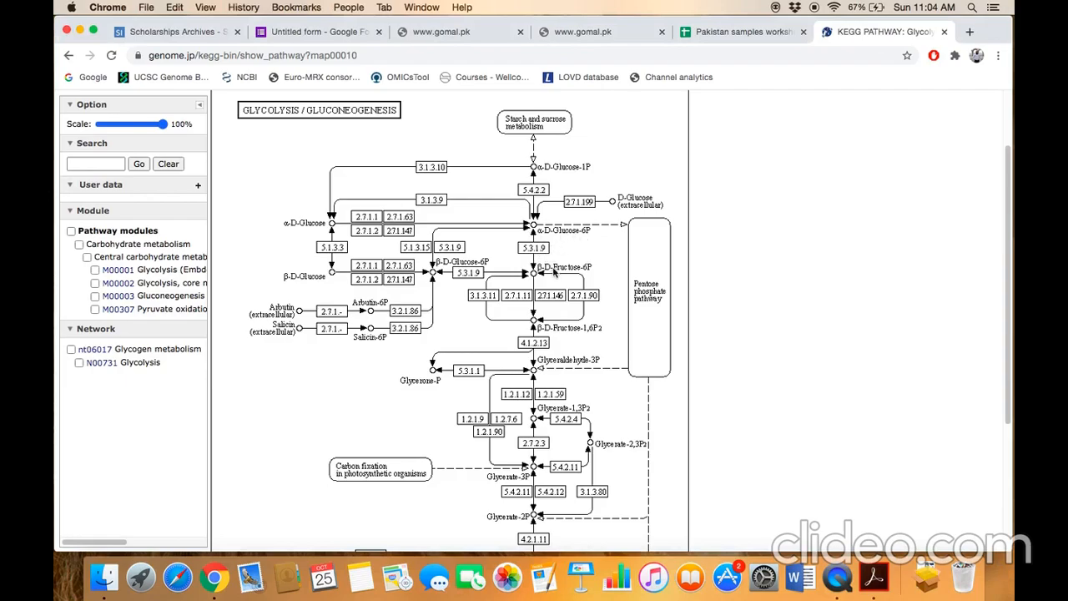
pyautogui.moveTo(543, 251)
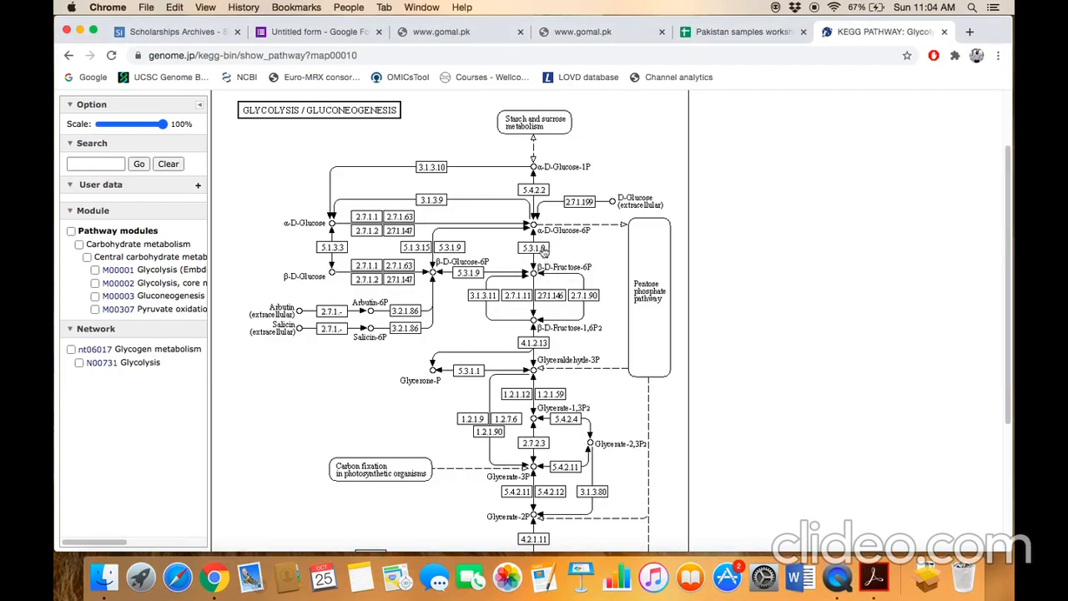
# Step: Open orthology K01810 from the 5.3.1.9 box and scroll through its pathways, modules and genes
pyautogui.click(543, 253)
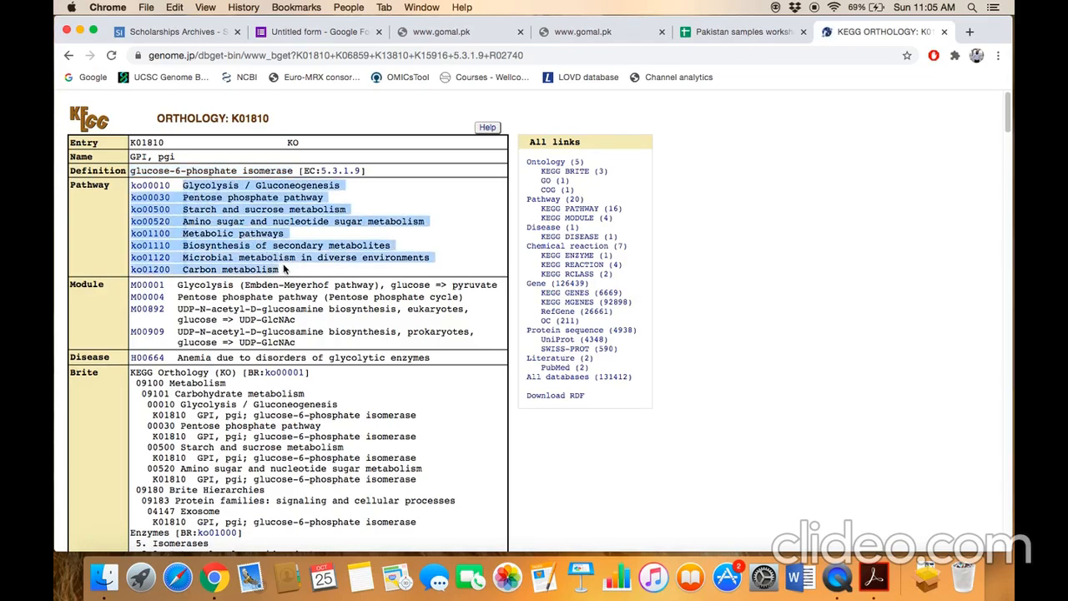
pyautogui.moveTo(265, 185)
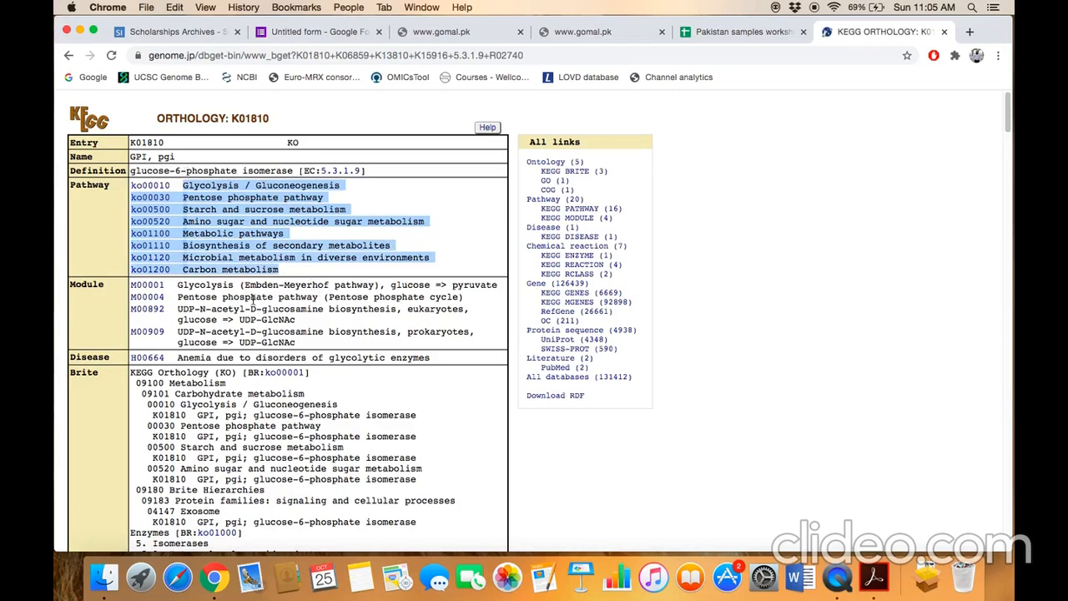
pyautogui.scroll(-3)
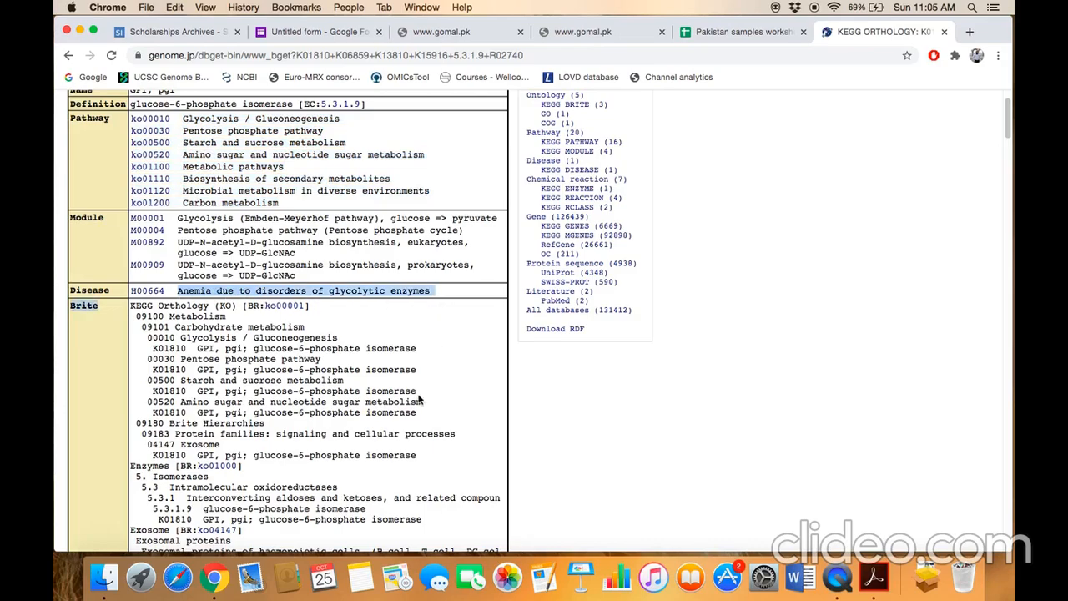
pyautogui.scroll(-3)
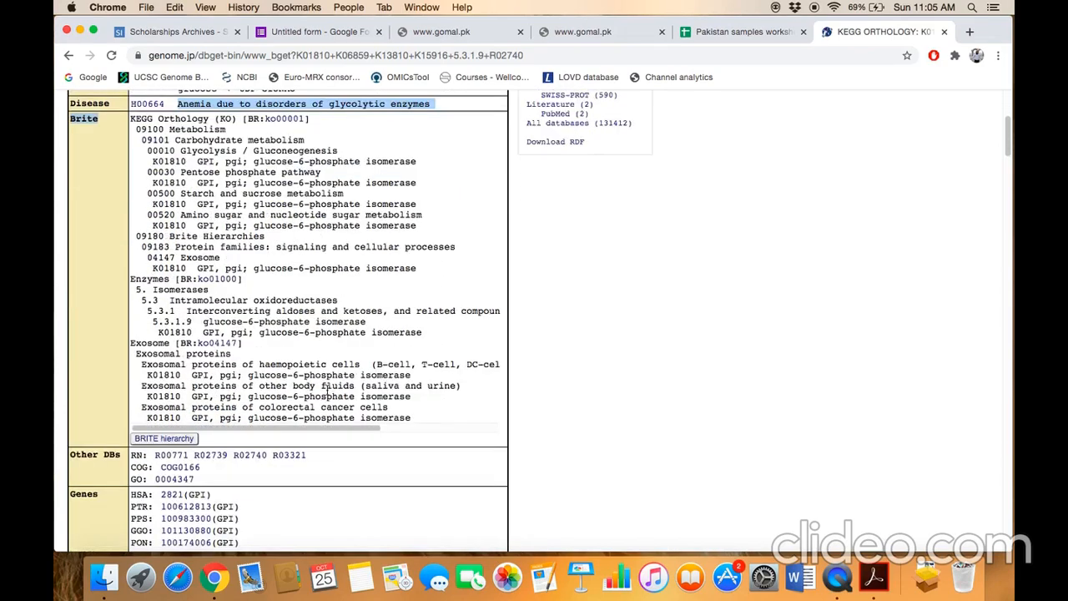
pyautogui.scroll(-3)
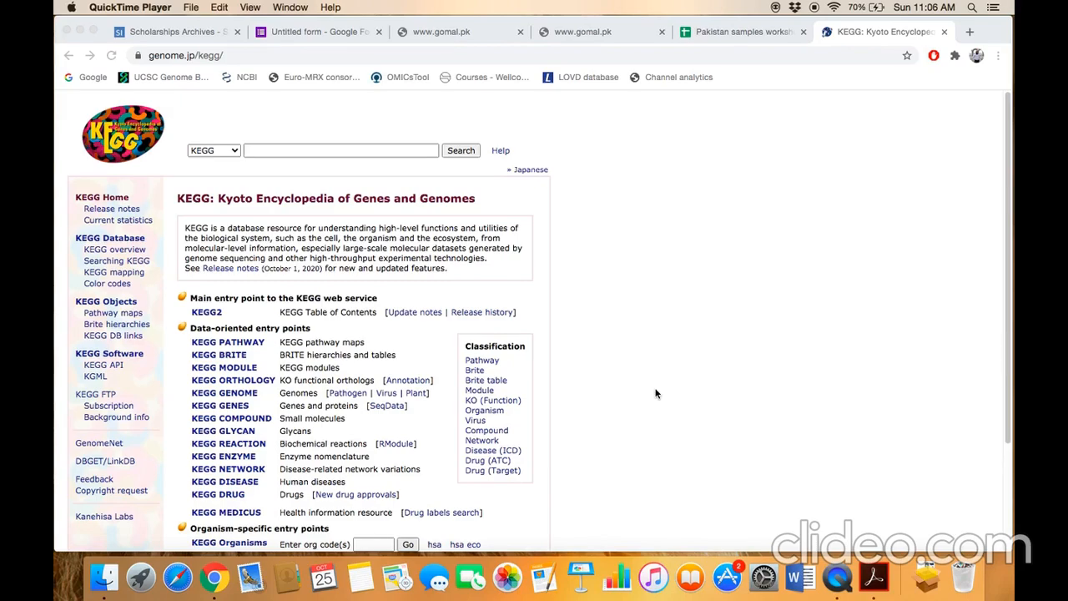
pyautogui.moveTo(557, 330)
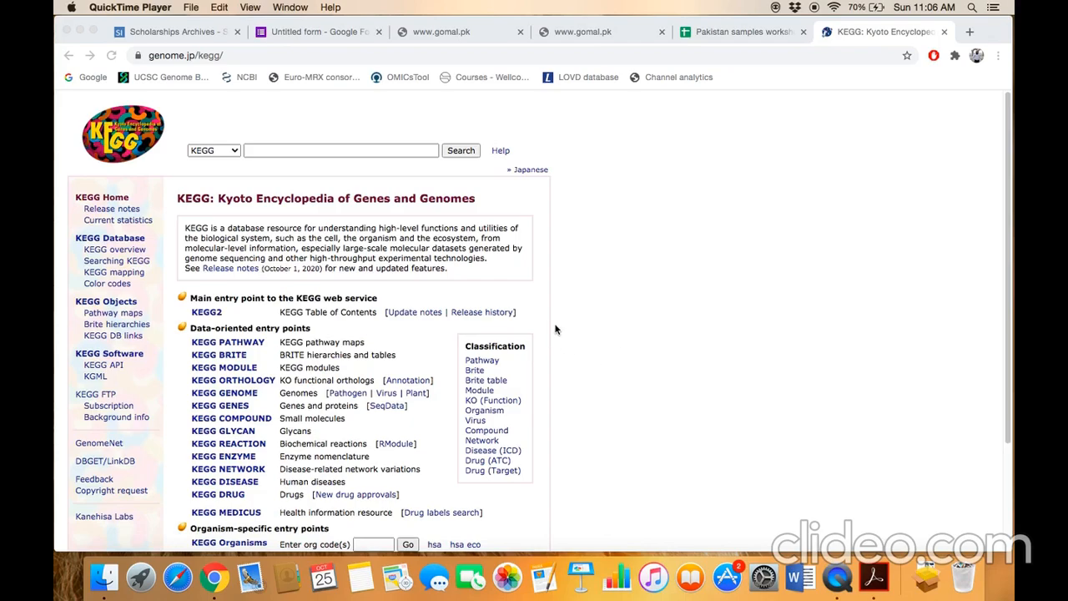
pyautogui.moveTo(246, 408)
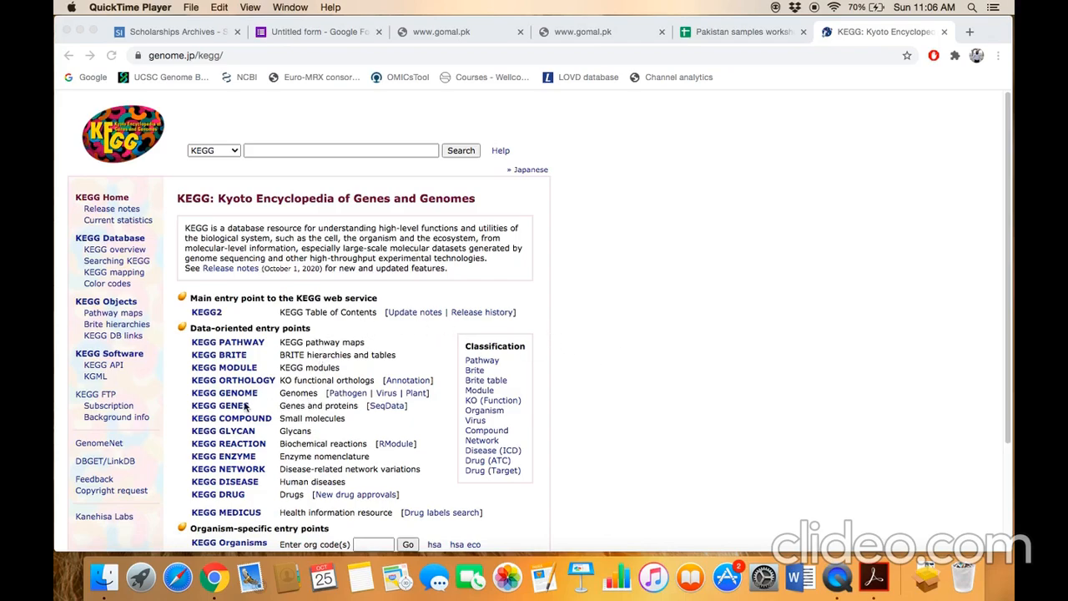
# Step: Follow the KEGG GENES link under Data-oriented entry points
pyautogui.click(220, 406)
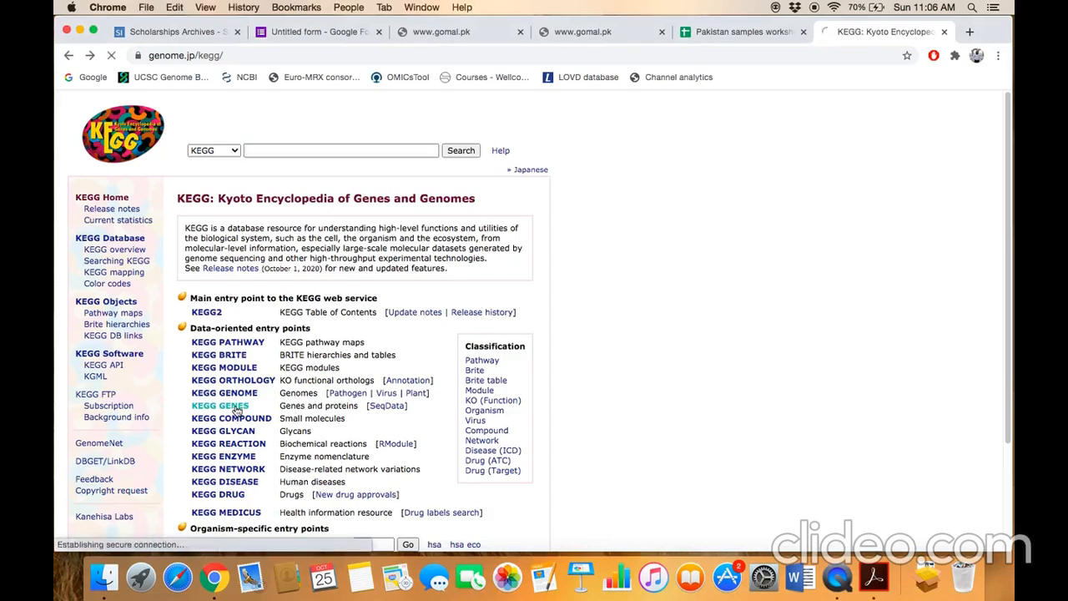
pyautogui.click(220, 406)
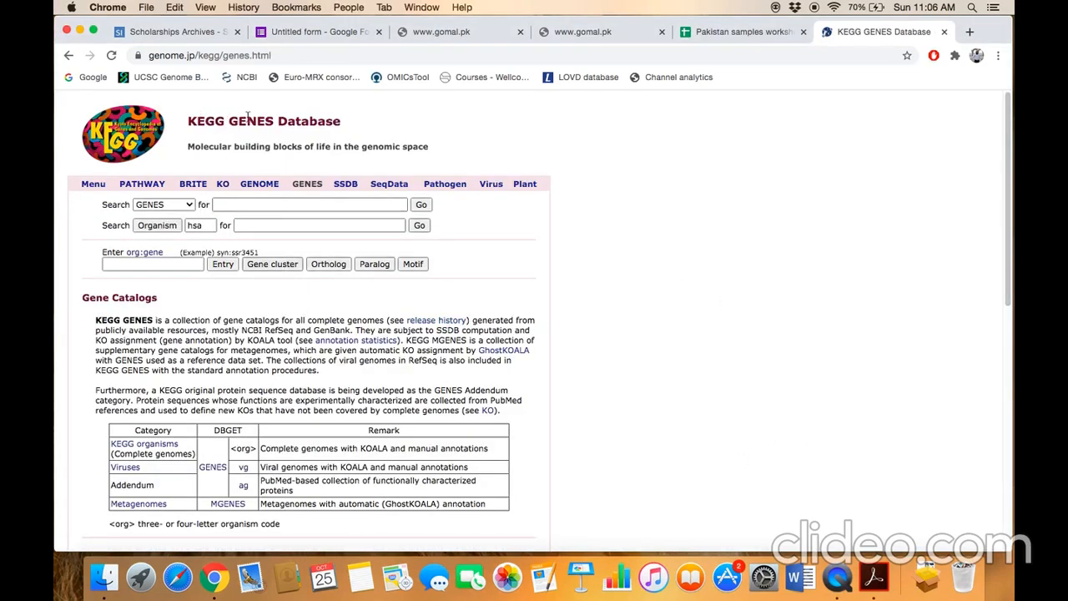
# Step: Search GENES for 'L2HGDH', returning 138 hits led by human hsa:79944
pyautogui.click(309, 205)
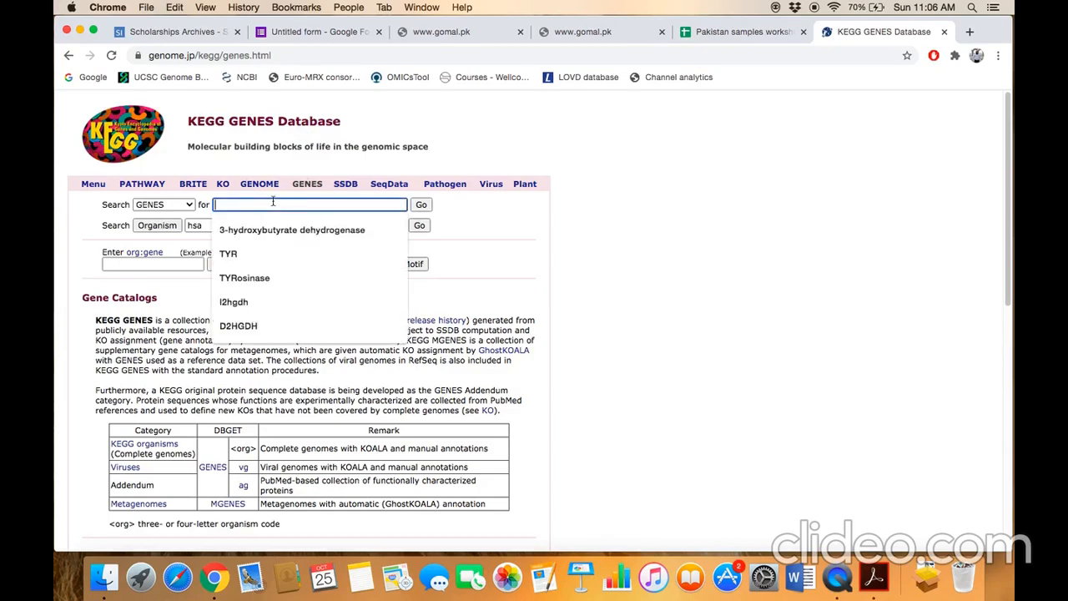
pyautogui.moveTo(730, 321)
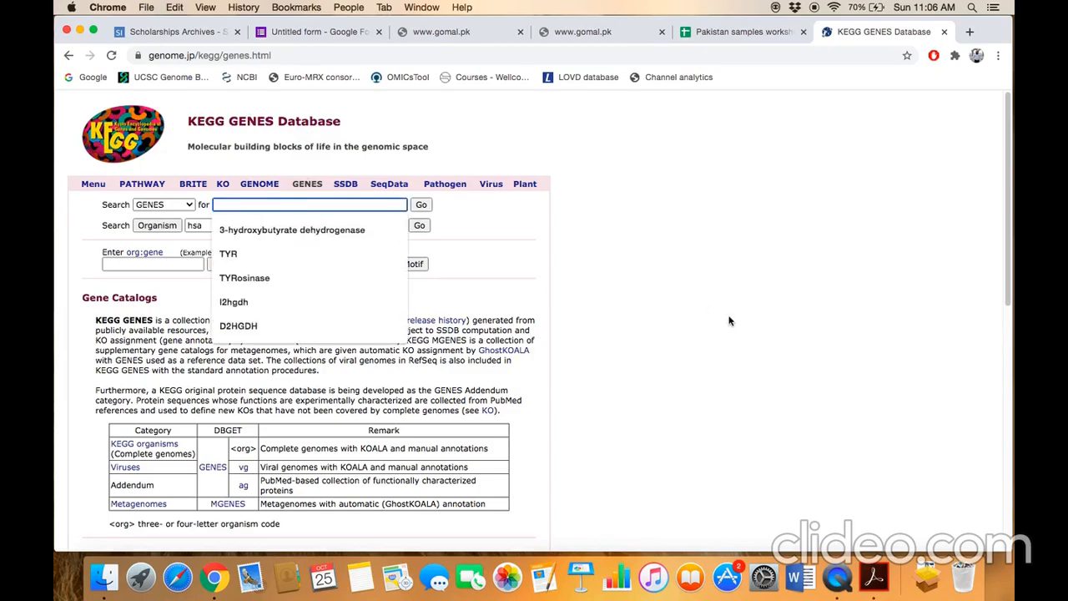
pyautogui.write('L2')
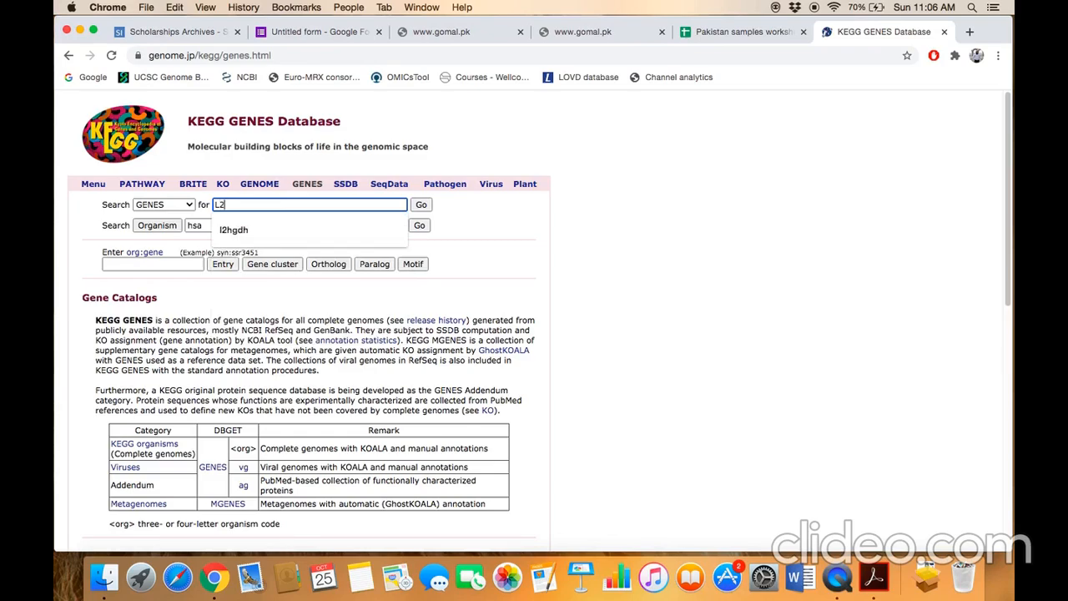
pyautogui.write('HGDH')
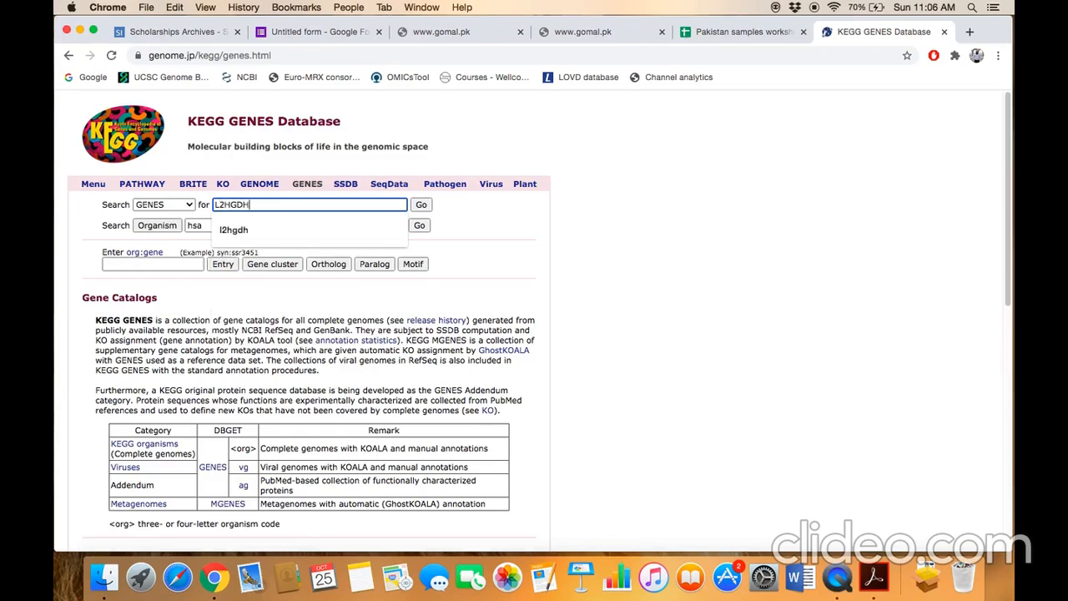
pyautogui.click(422, 205)
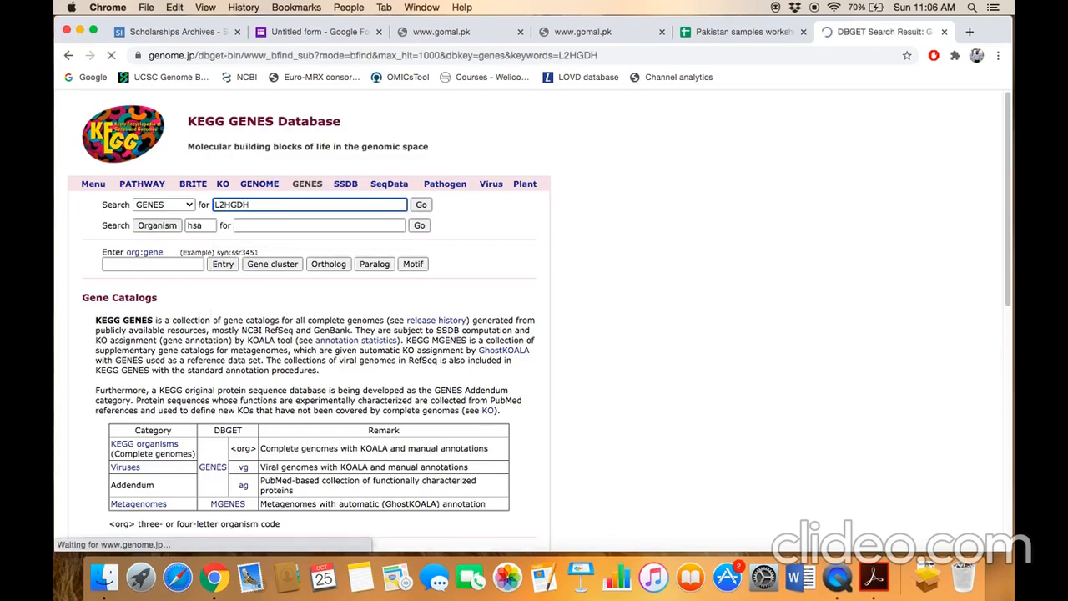
pyautogui.click(422, 205)
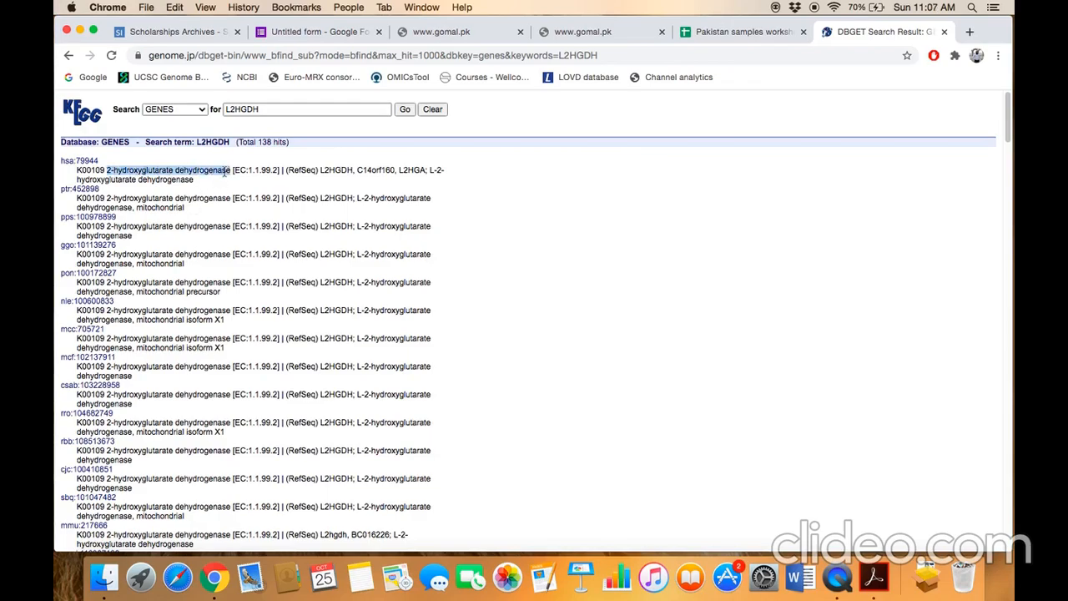
pyautogui.click(306, 109)
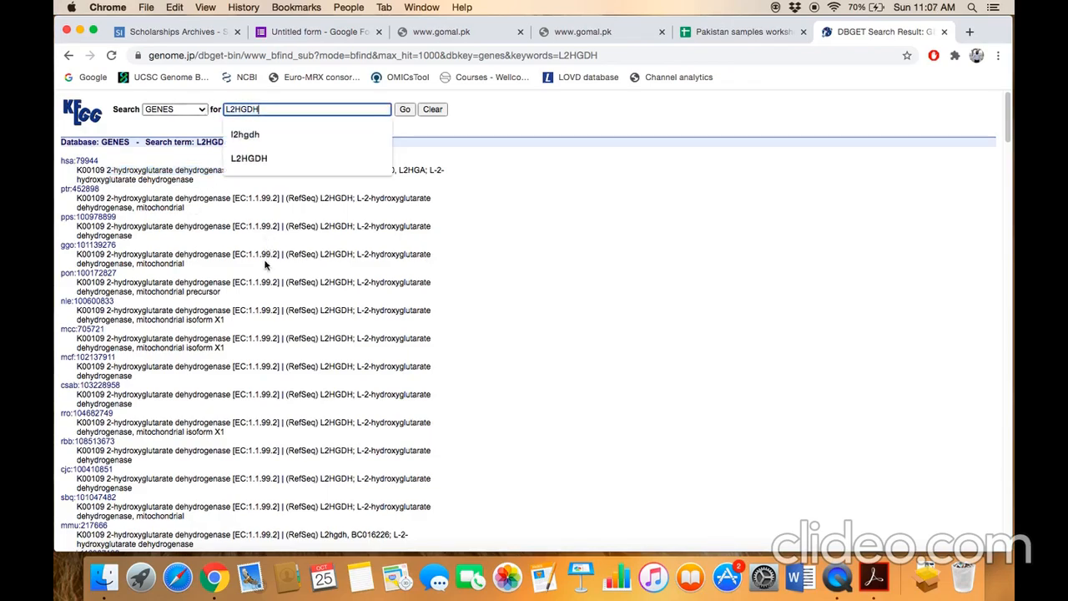
pyautogui.click(405, 109)
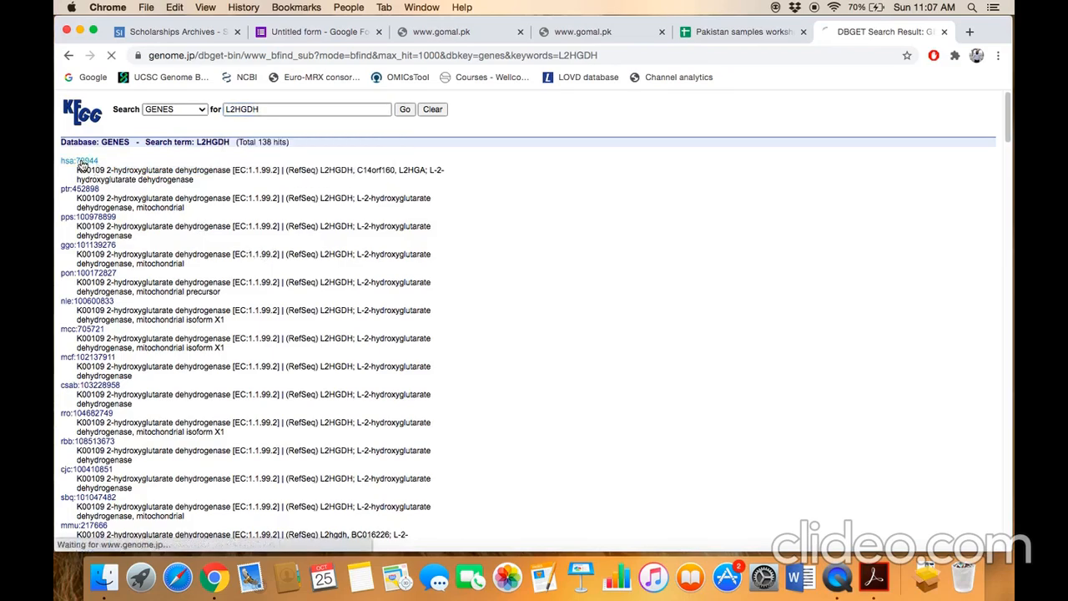
# Step: Open hsa:79944 and check its pathways: hsa00650 Butanoate metabolism and hsa01100 Metabolic pathways
pyautogui.click(78, 160)
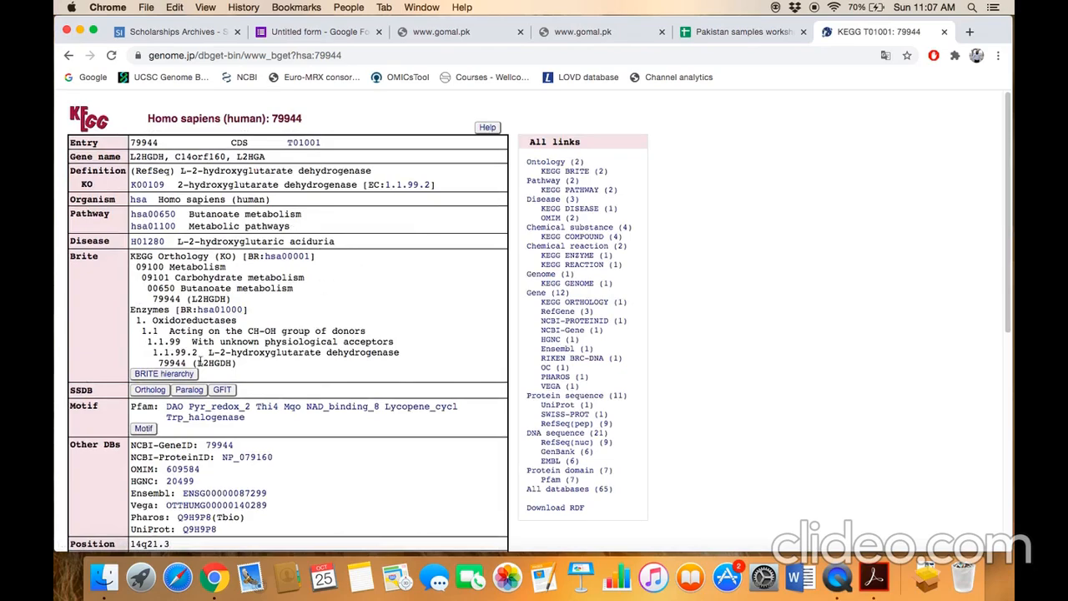
pyautogui.moveTo(243, 287)
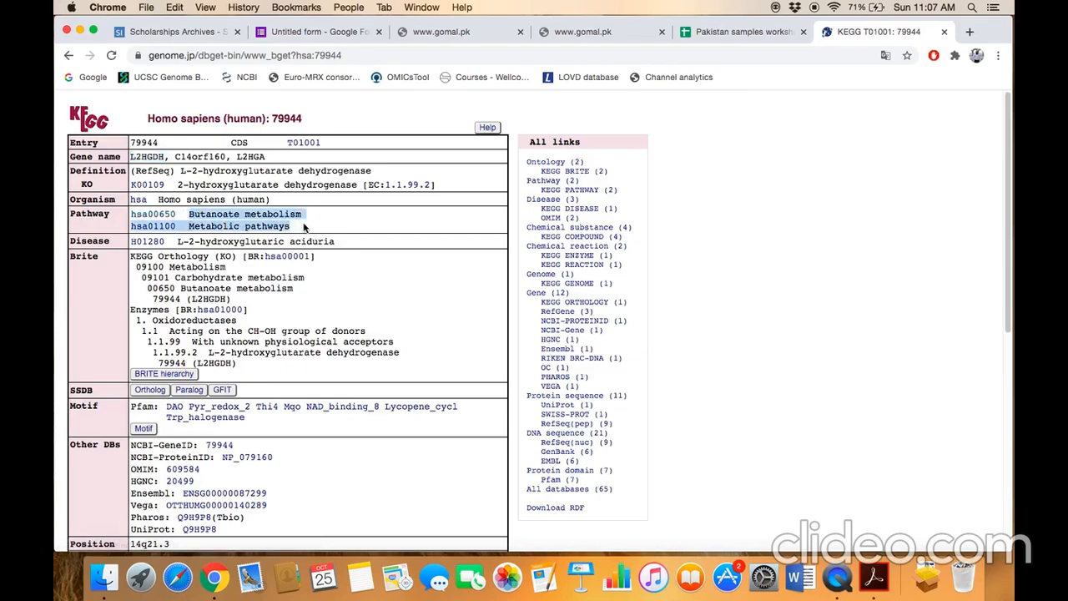
pyautogui.moveTo(418, 347)
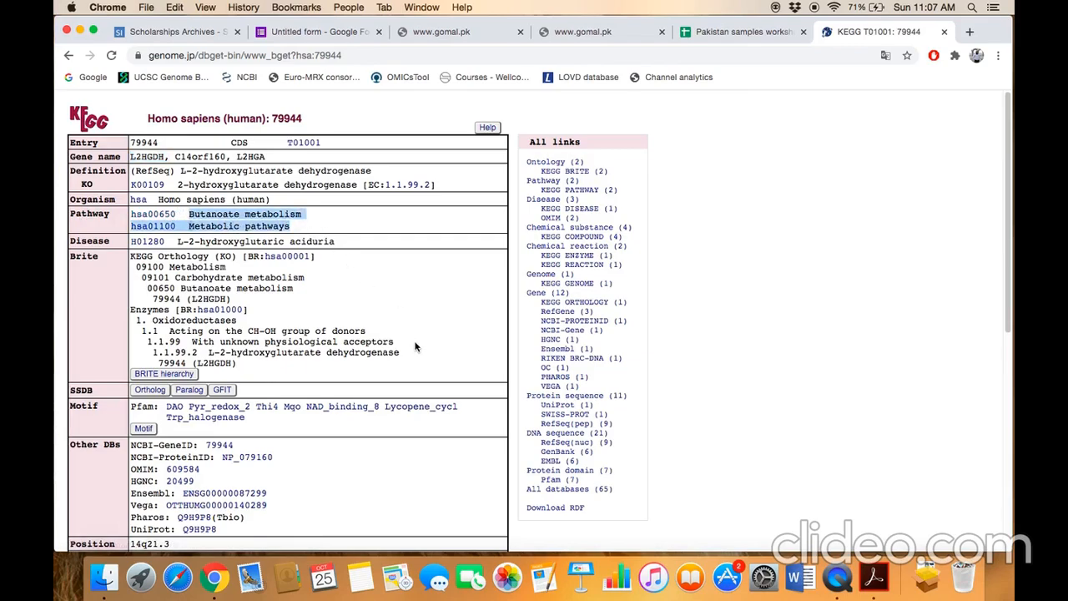
pyautogui.moveTo(263, 354)
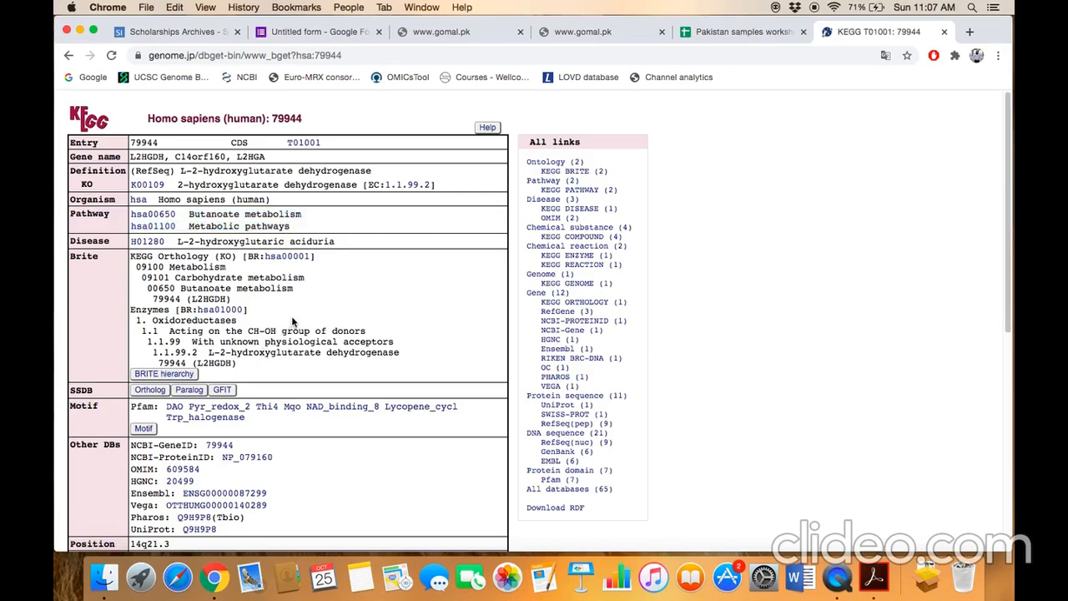
pyautogui.moveTo(246, 237)
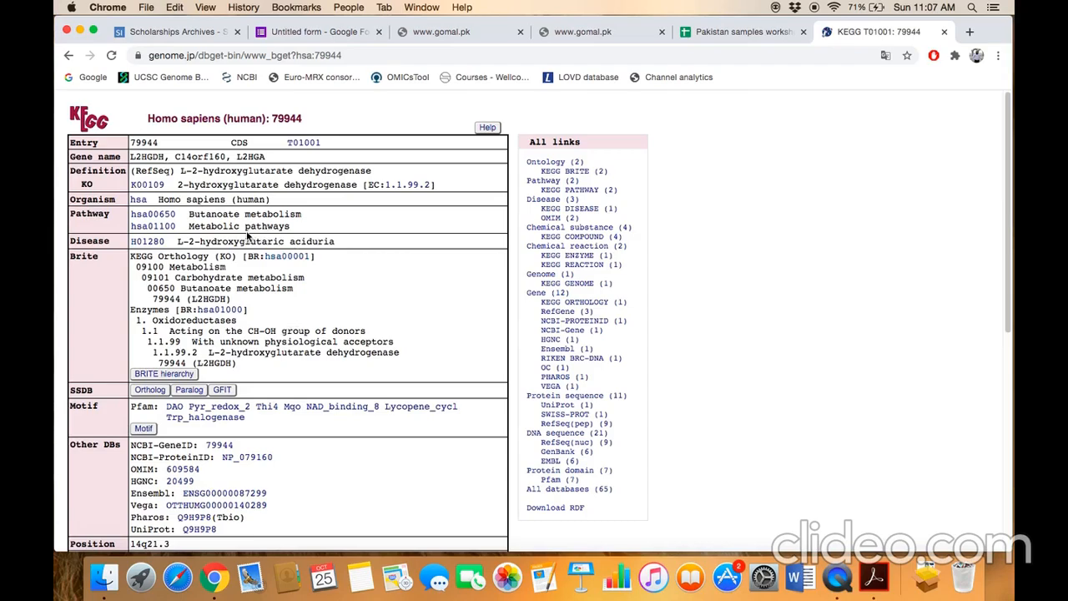
pyautogui.moveTo(219, 215)
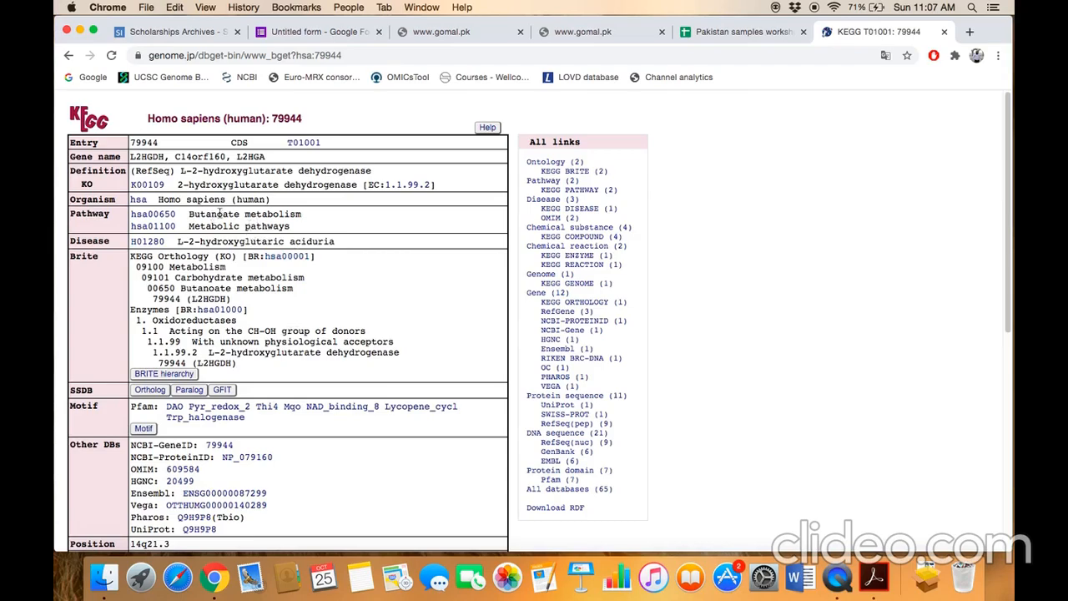
pyautogui.moveTo(153, 213)
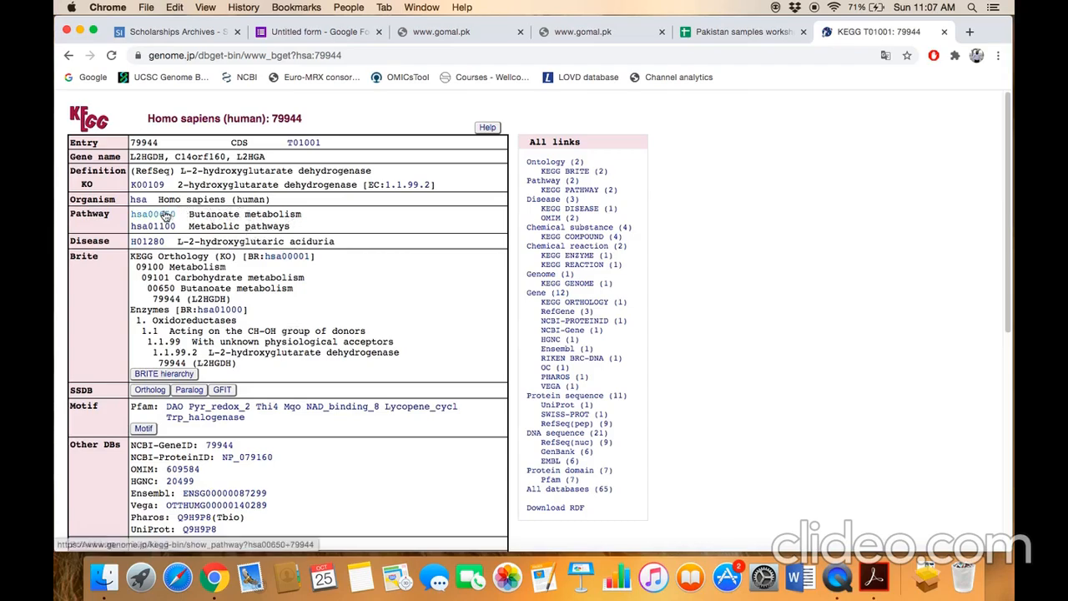
# Step: Open the hsa00650 Butanoate metabolism map and locate the highlighted 1.1.99.2 box
pyautogui.click(155, 214)
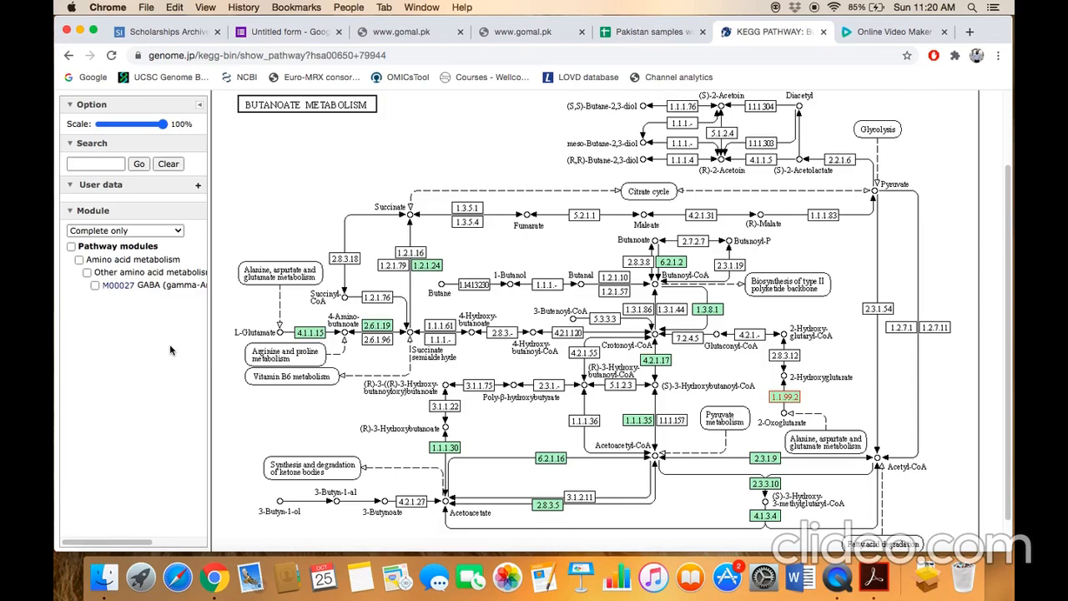
pyautogui.moveTo(689, 576)
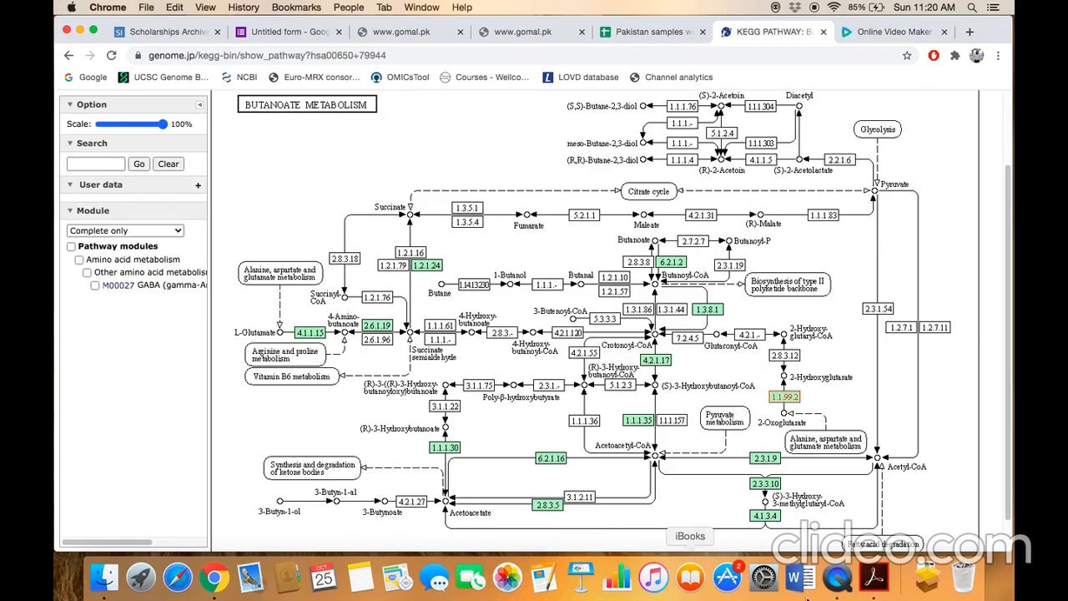
pyautogui.moveTo(808, 402)
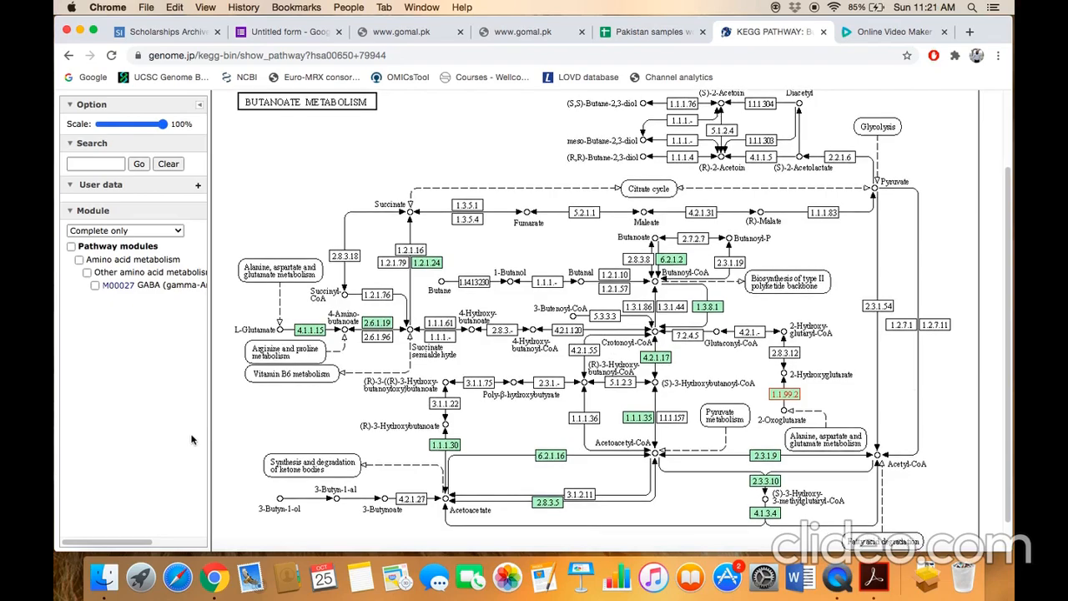
pyautogui.scroll(3)
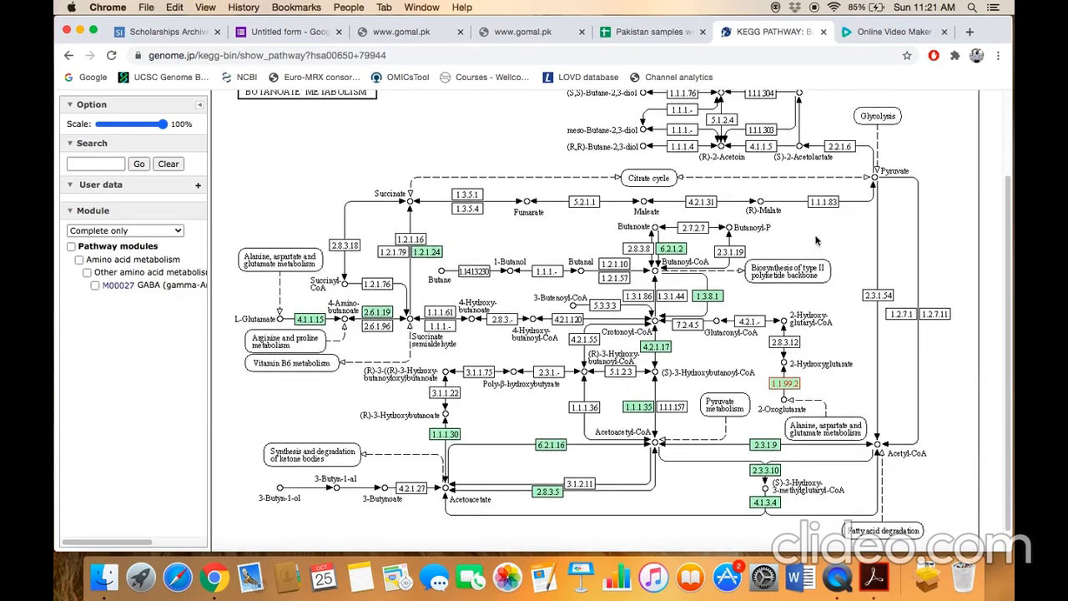
pyautogui.moveTo(993, 407)
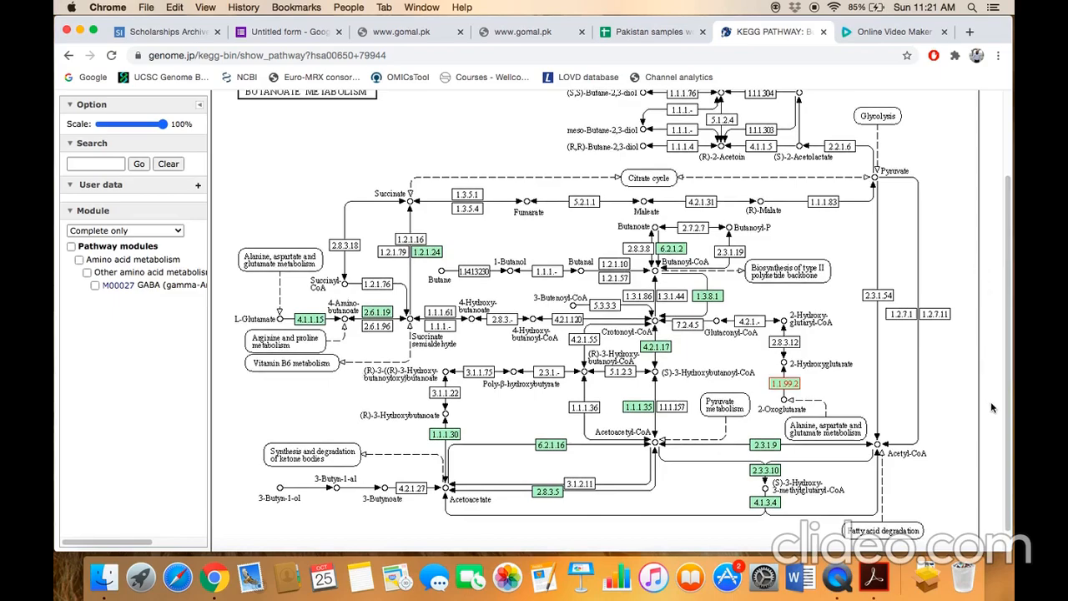
pyautogui.moveTo(784, 383)
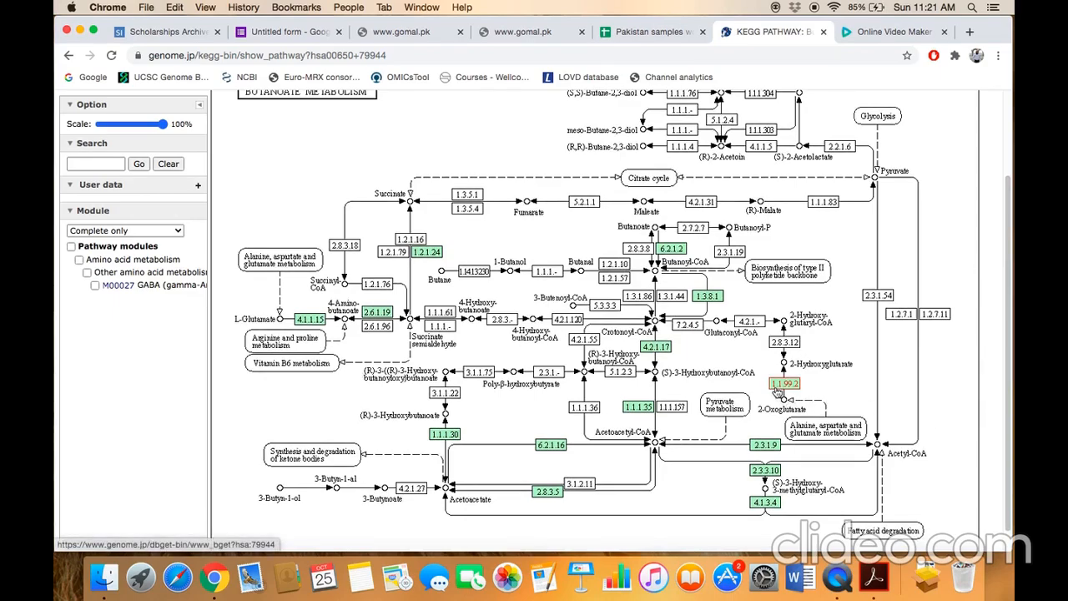